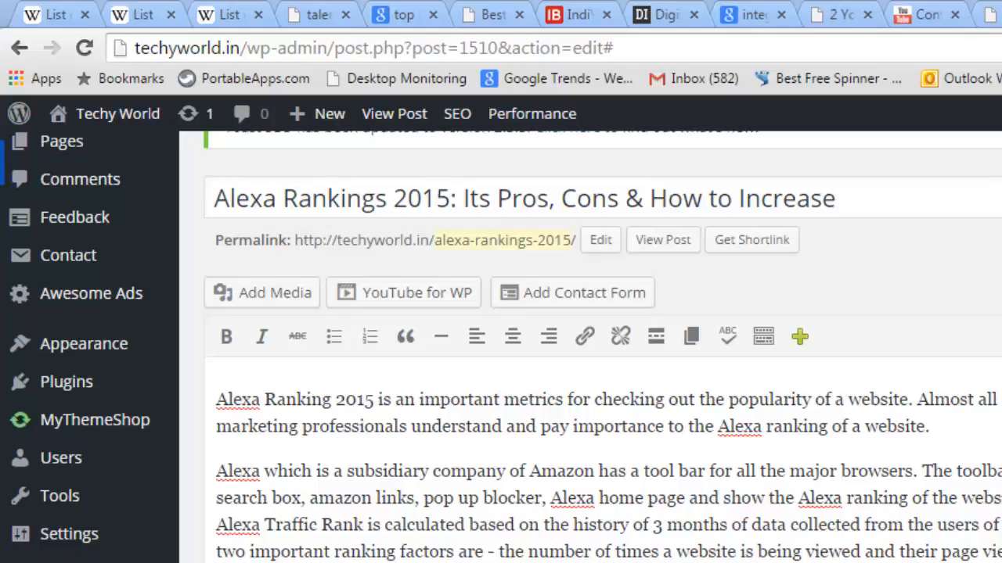
{"action": "mouse_move", "coordinate": [440, 337]}
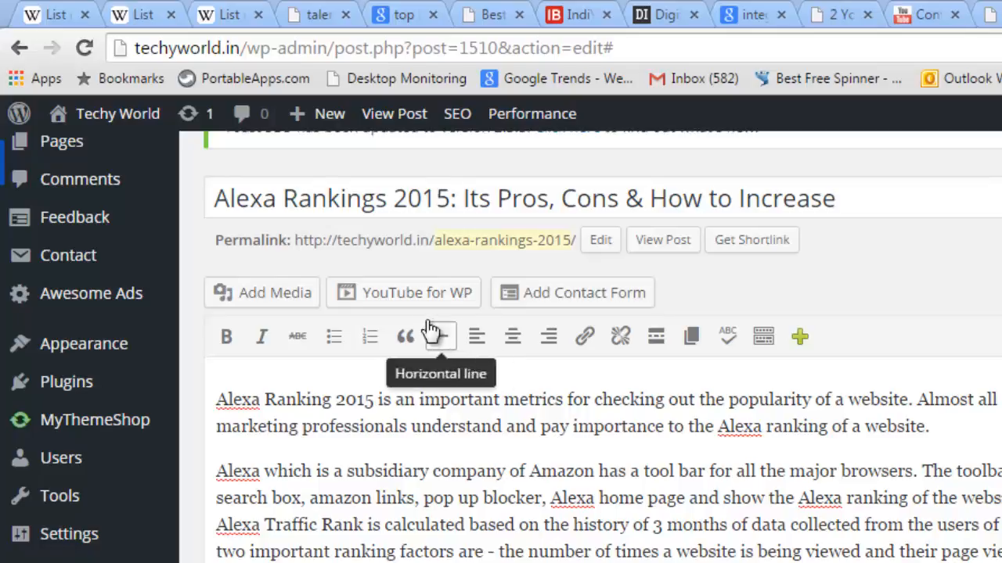
Step: Open the YouTube for WordPress upload panel from the Alexa Rankings 2015 post editor
{"action": "left_click", "coordinate": [404, 293]}
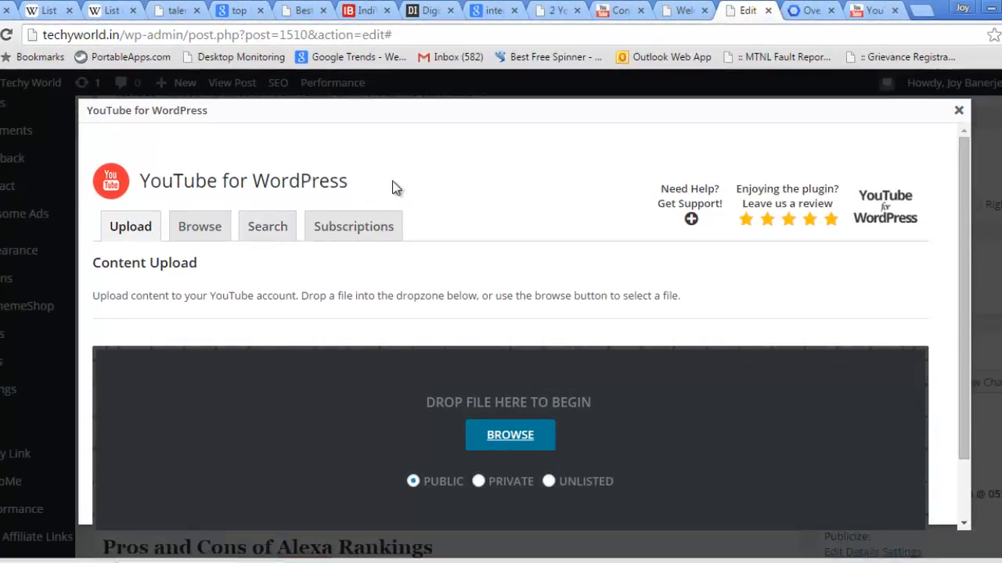
{"action": "mouse_move", "coordinate": [416, 192]}
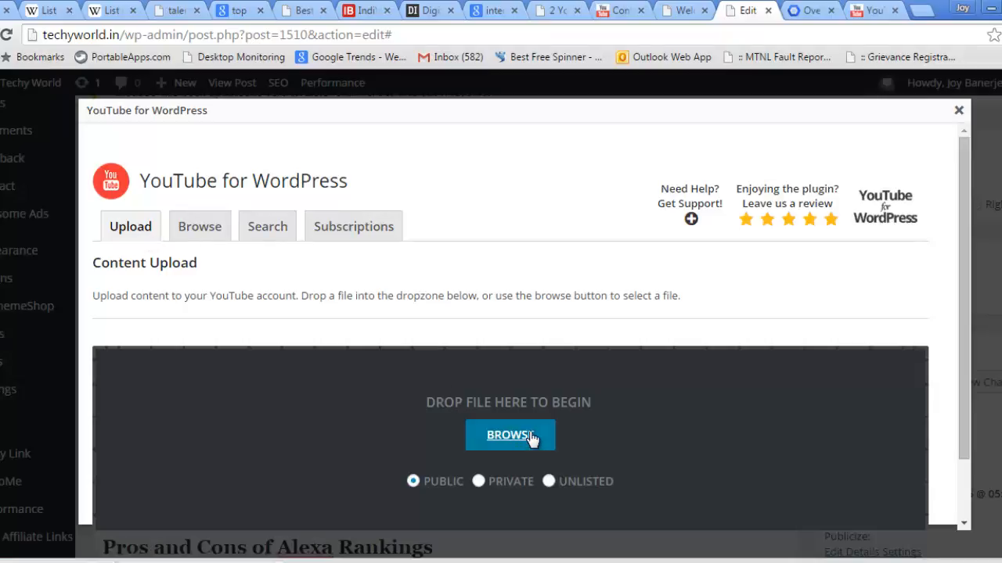
{"action": "mouse_move", "coordinate": [427, 497]}
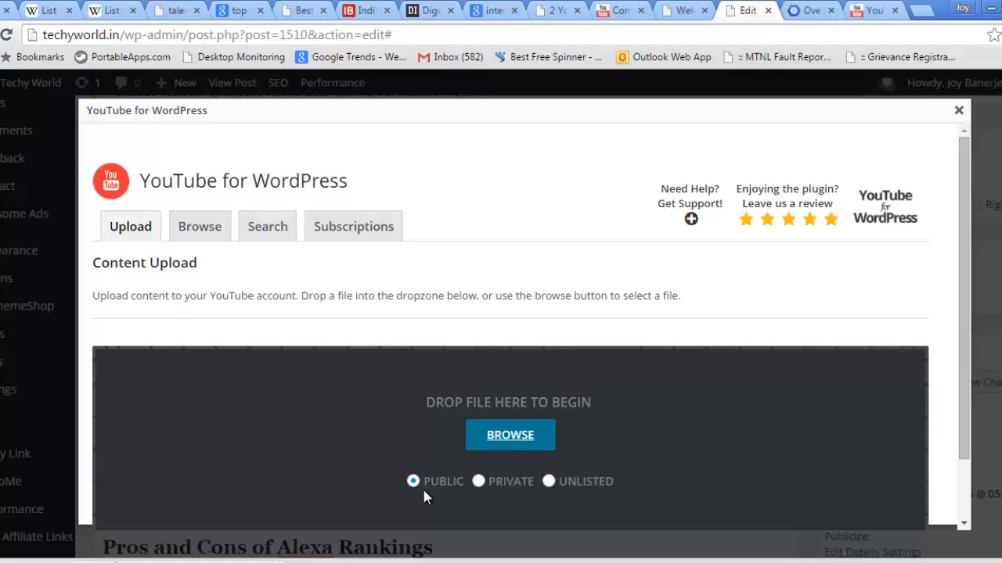
{"action": "mouse_move", "coordinate": [552, 472]}
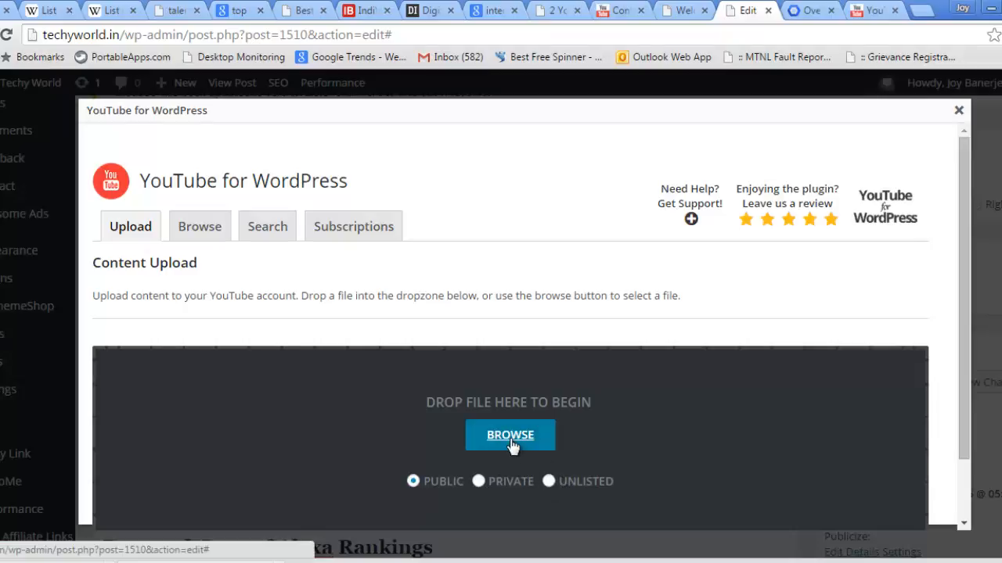
Step: Pick the 'What is Alexa Rank' MP4 from Documents > Camtasia Studio for upload
{"action": "left_click", "coordinate": [509, 435]}
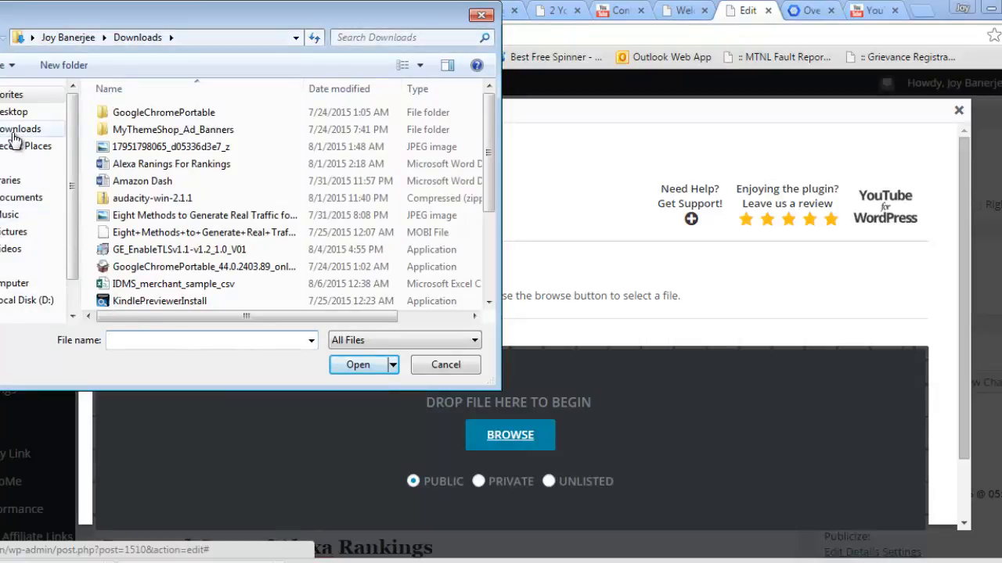
{"action": "left_click", "coordinate": [22, 197]}
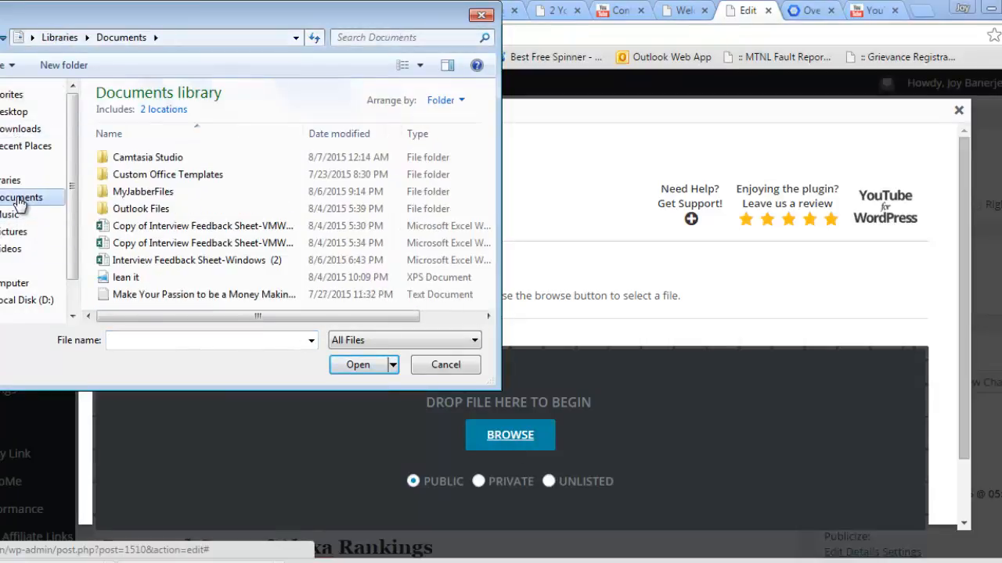
{"action": "left_click", "coordinate": [147, 157]}
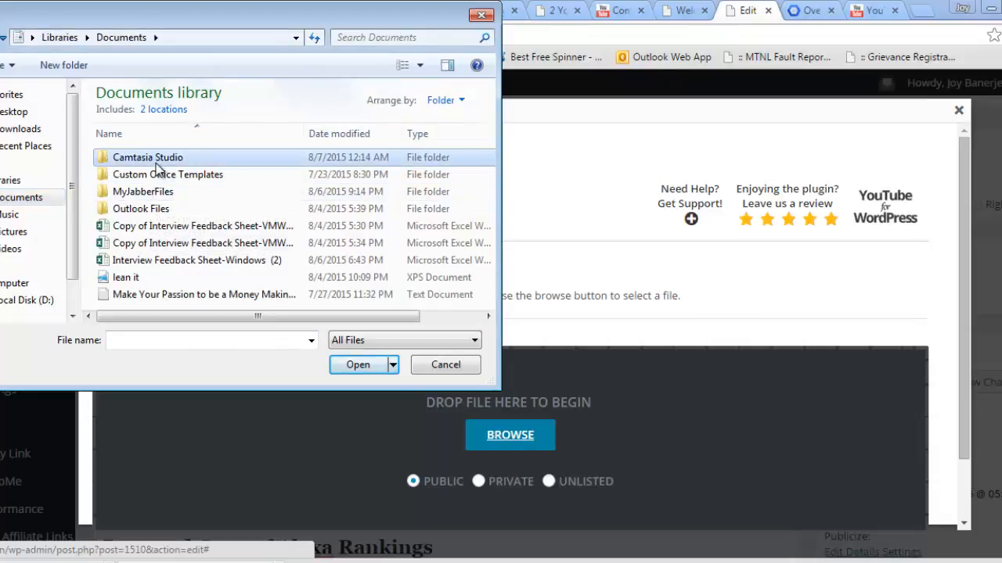
{"action": "double_click", "coordinate": [147, 157]}
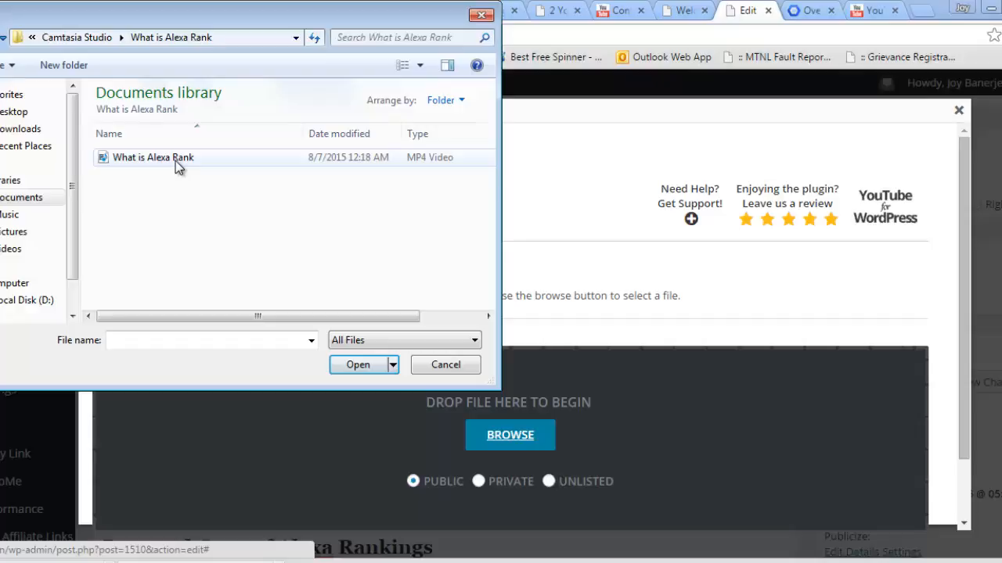
{"action": "left_click", "coordinate": [153, 157]}
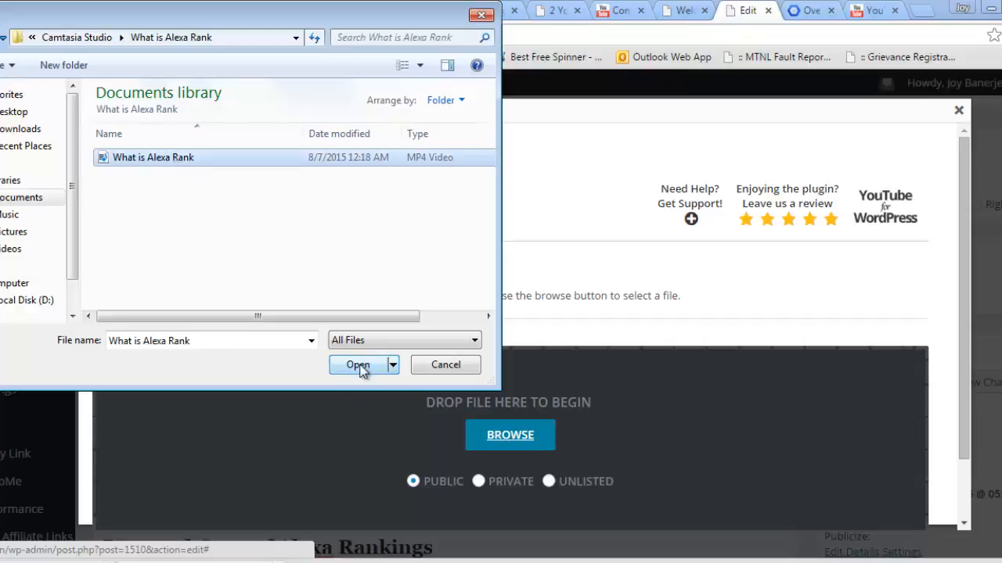
{"action": "left_click", "coordinate": [358, 365]}
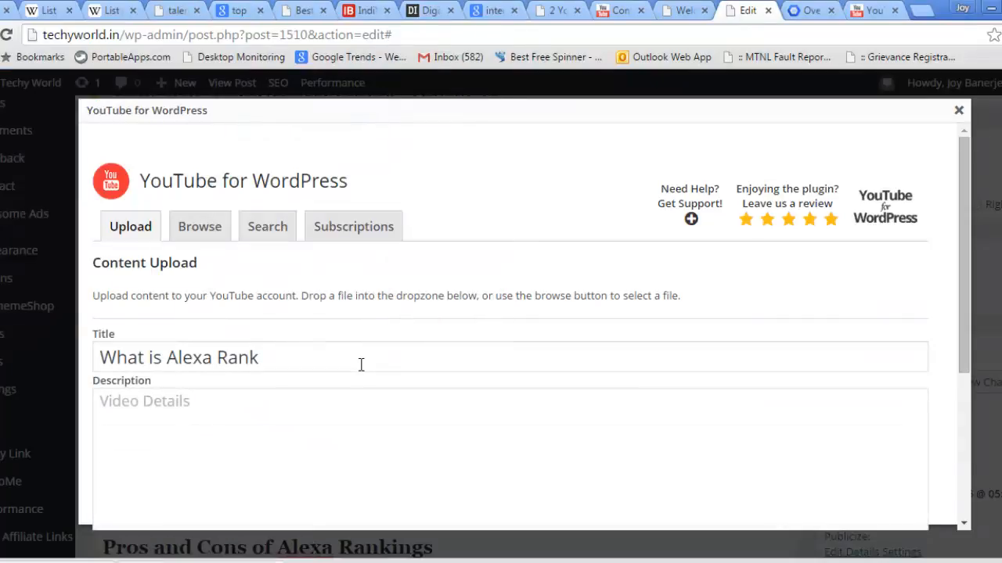
Step: Change the video title to 'What is Alexa Rank? - 2015'
{"action": "left_click", "coordinate": [352, 356]}
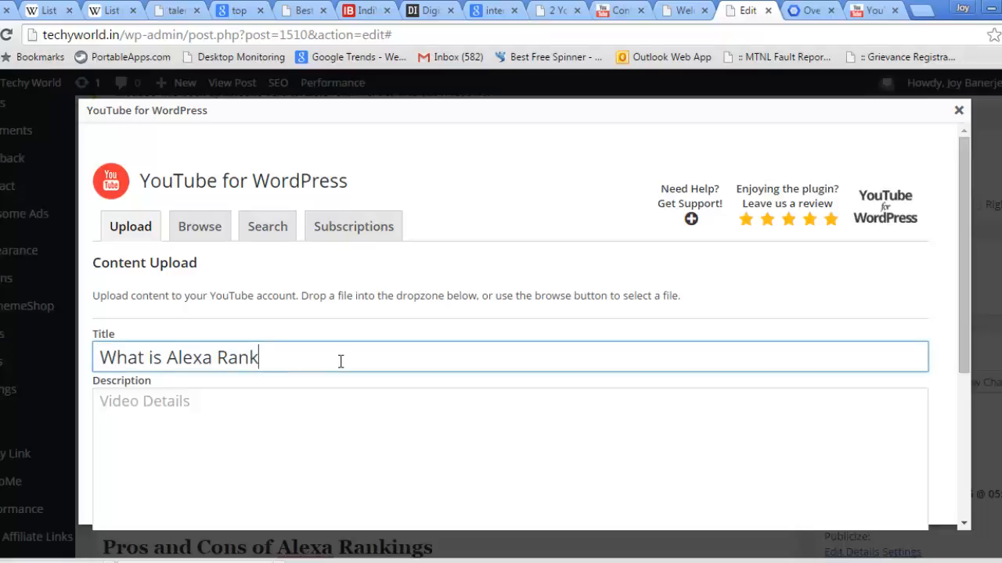
{"action": "type", "text": "? -"}
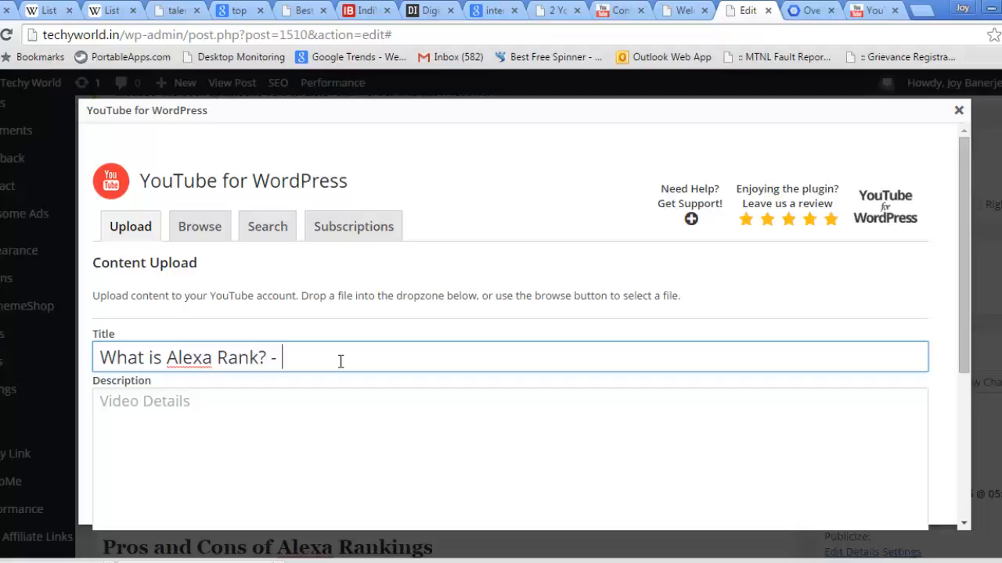
{"action": "type", "text": "2015"}
{"action": "left_click", "coordinate": [510, 459]}
{"action": "type", "text": "T"}
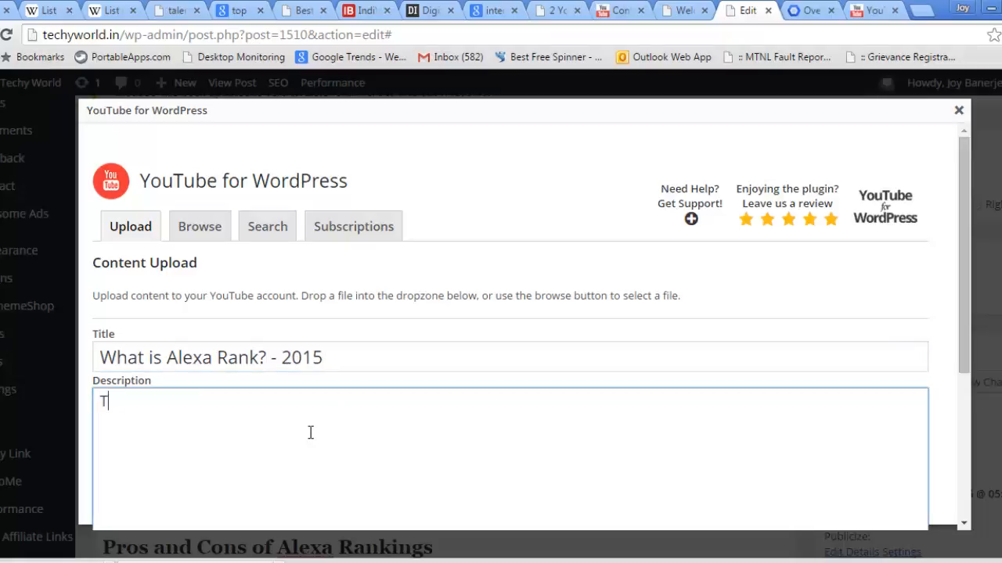
Step: Type the description 'This Video will Let you Know About Alexa Rank -'
{"action": "type", "text": "his Vi"}
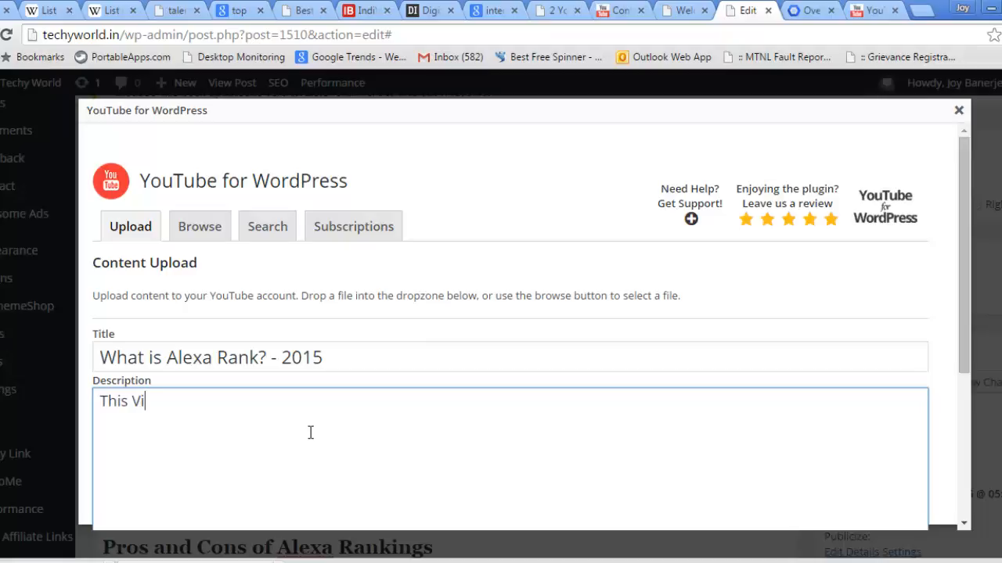
{"action": "type", "text": "deo will"}
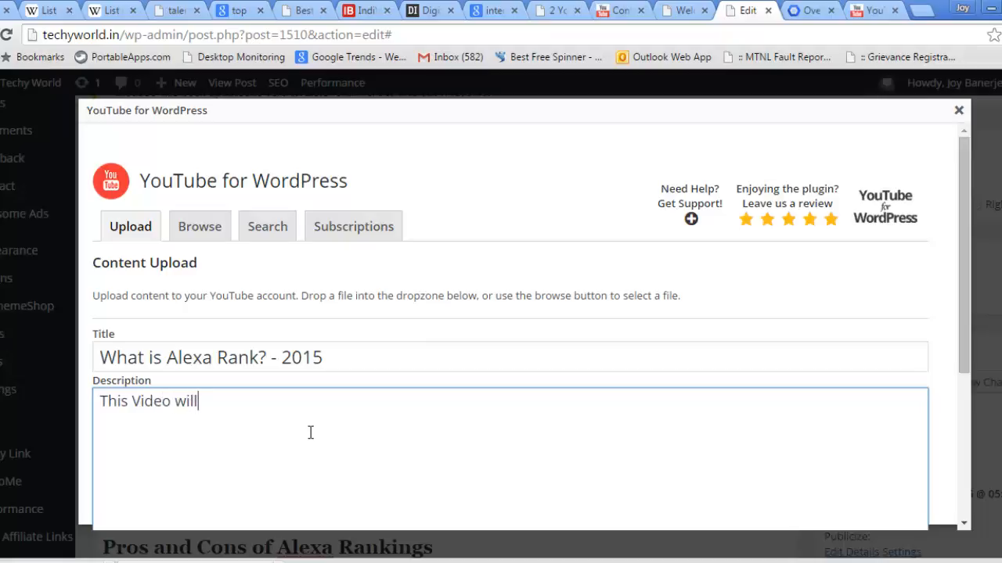
{"action": "type", "text": "Let you K"}
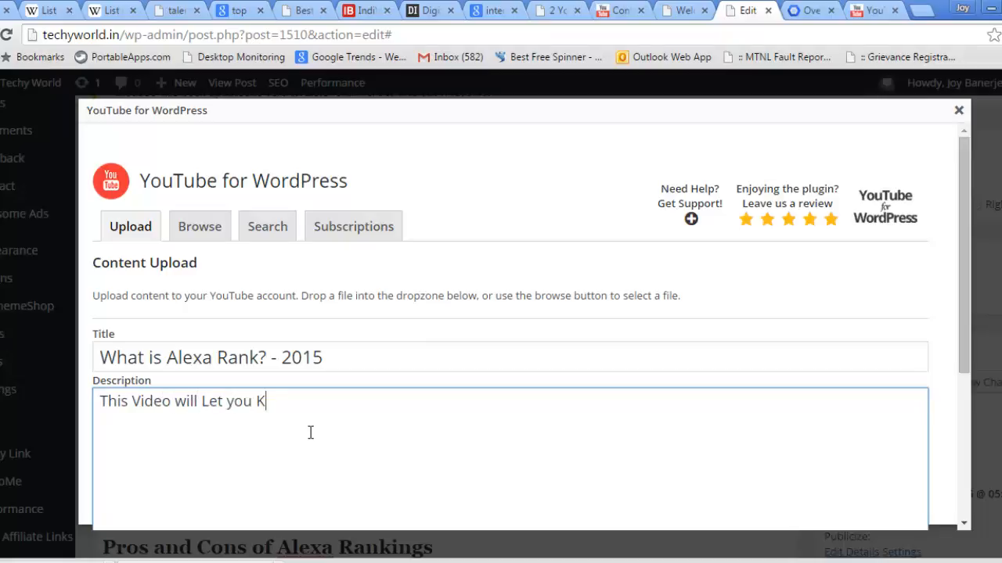
{"action": "type", "text": "now About Ale"}
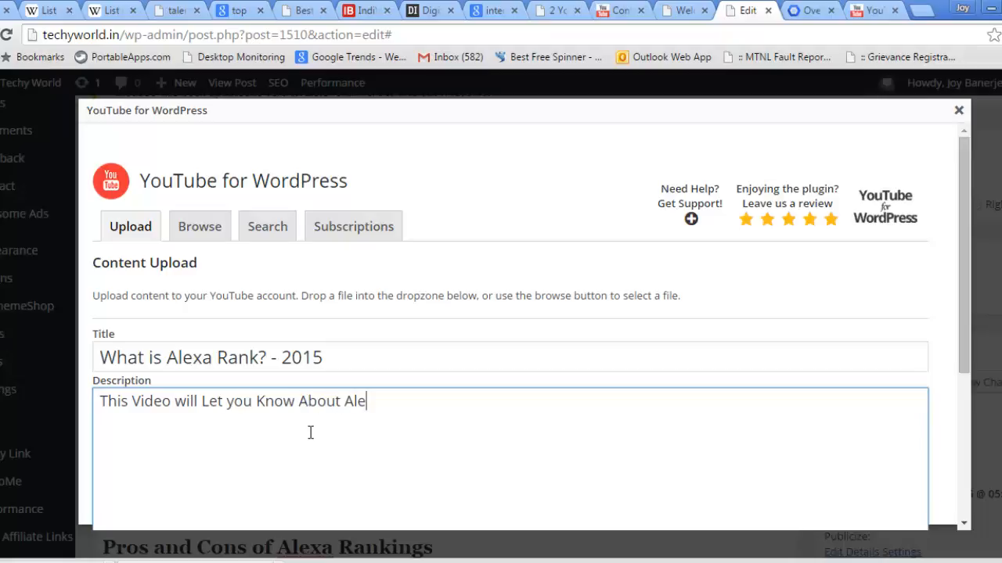
{"action": "type", "text": "xa Ra"}
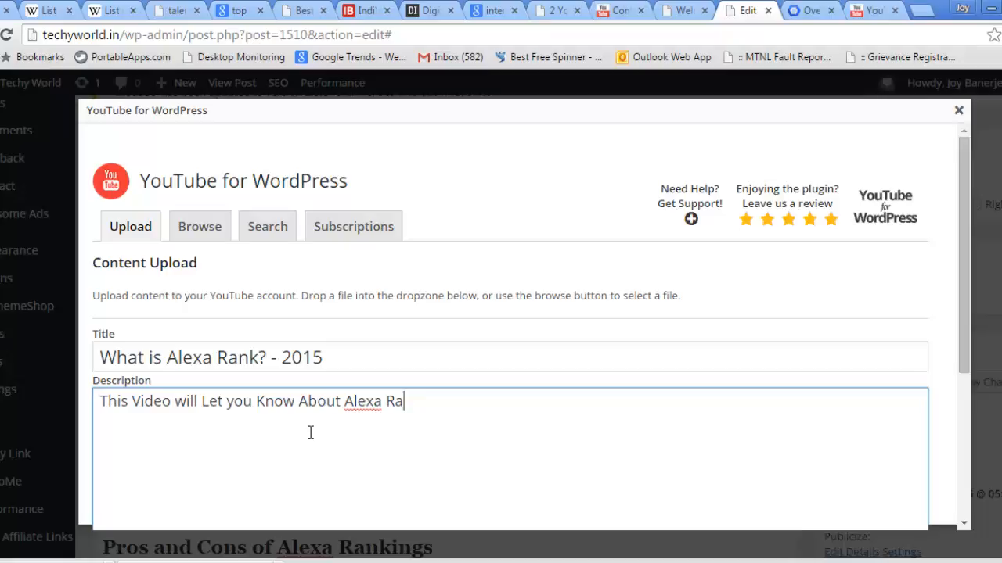
{"action": "type", "text": "nk"}
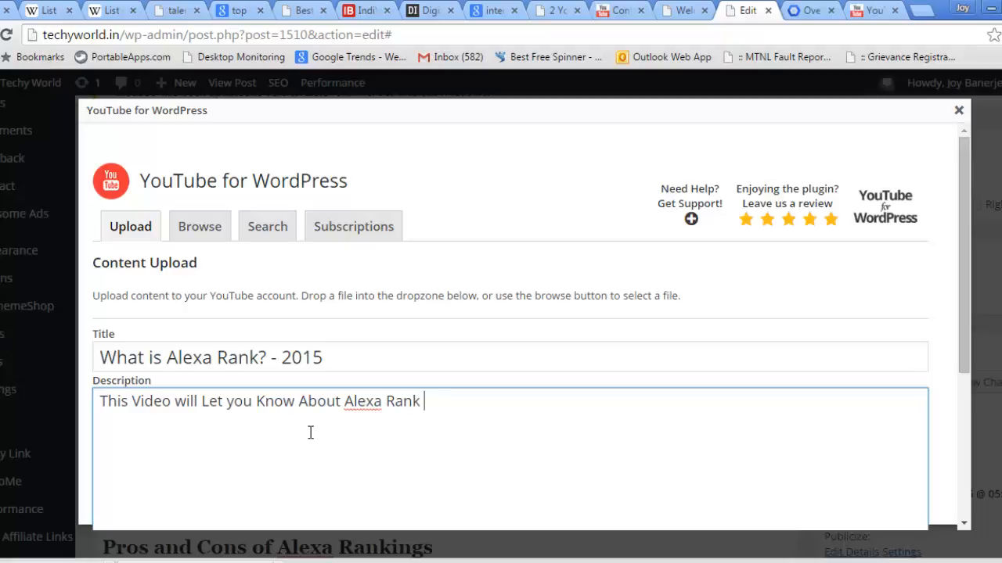
{"action": "type", "text": "-"}
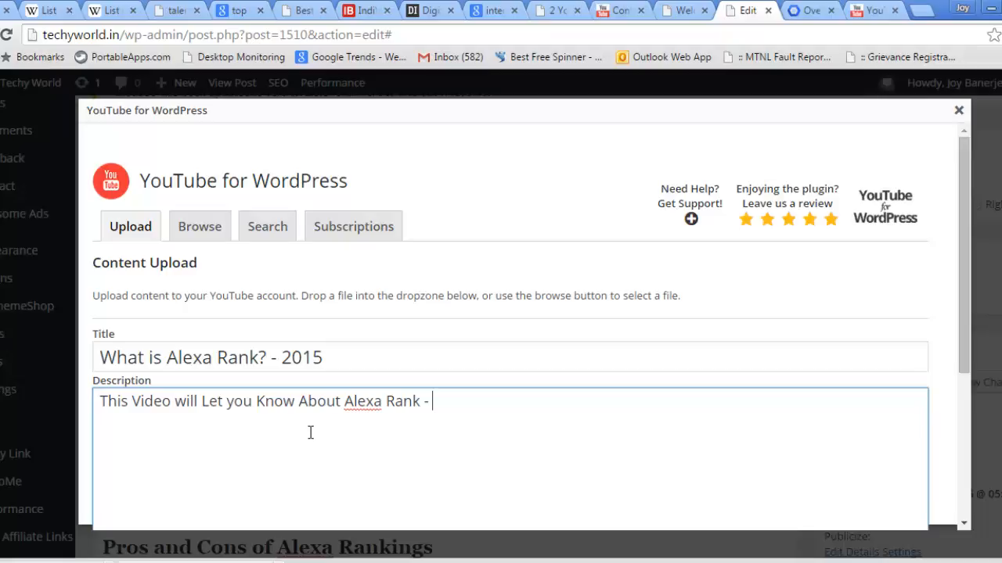
{"action": "mouse_move", "coordinate": [927, 20]}
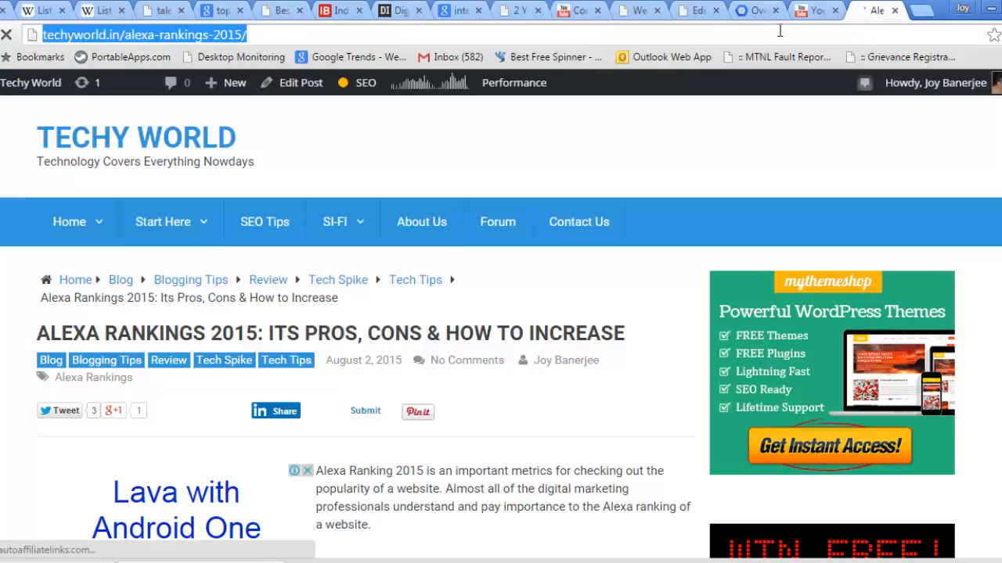
{"action": "left_click", "coordinate": [695, 10]}
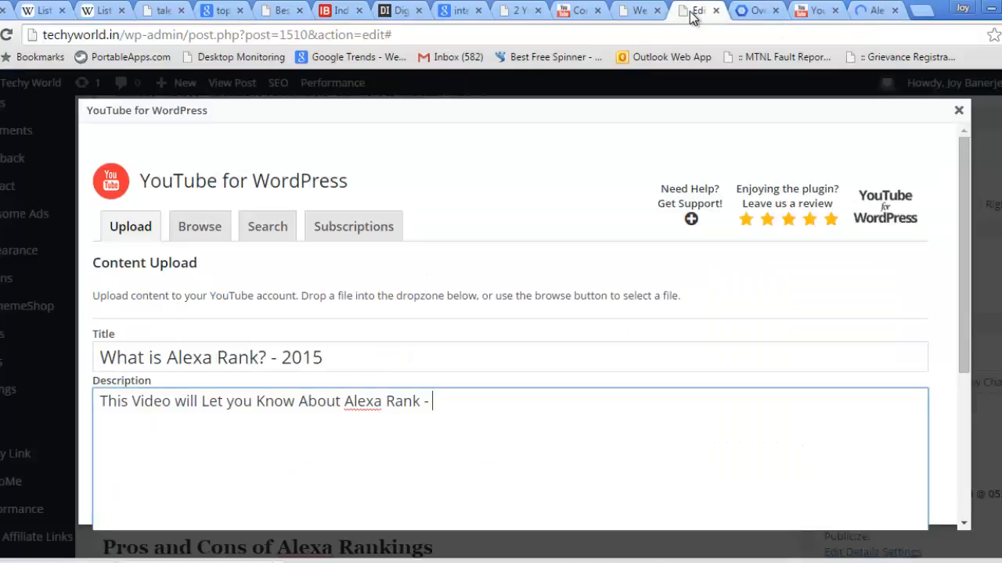
{"action": "type", "text": "http://techyworld.in/alexa-rankings-2015/"}
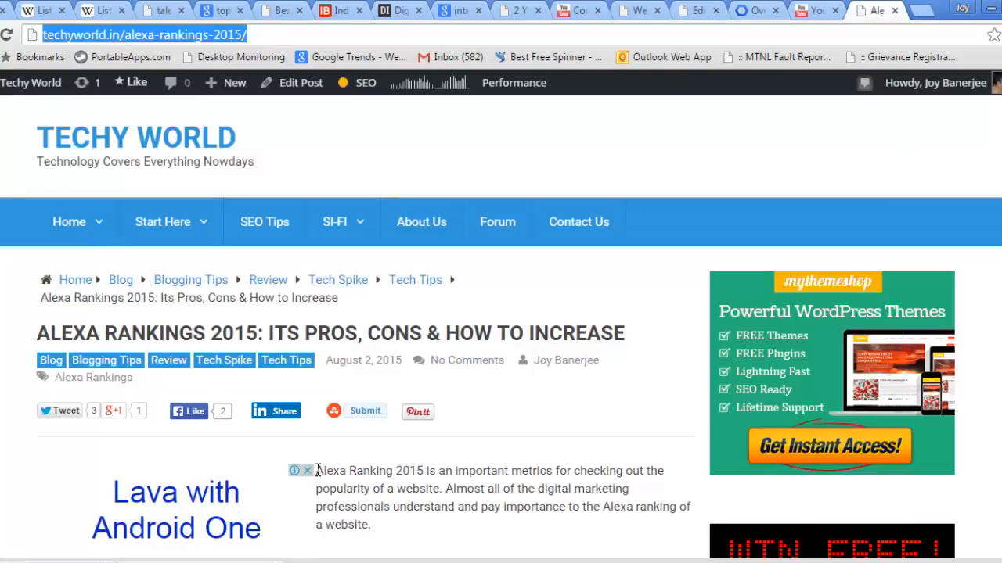
{"action": "scroll", "scroll_direction": "down", "scroll_amount": 3}
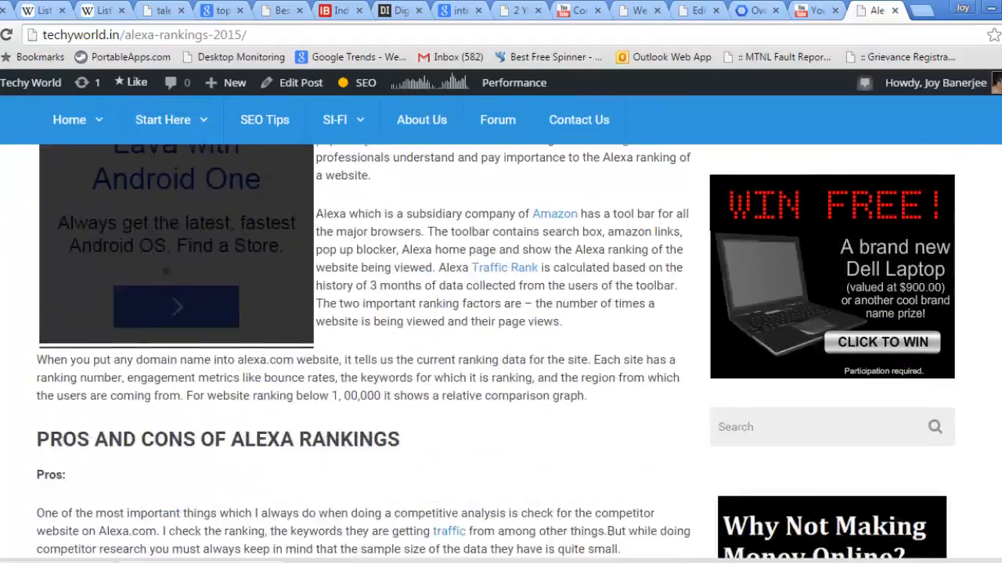
{"action": "scroll", "scroll_direction": "down", "scroll_amount": 3}
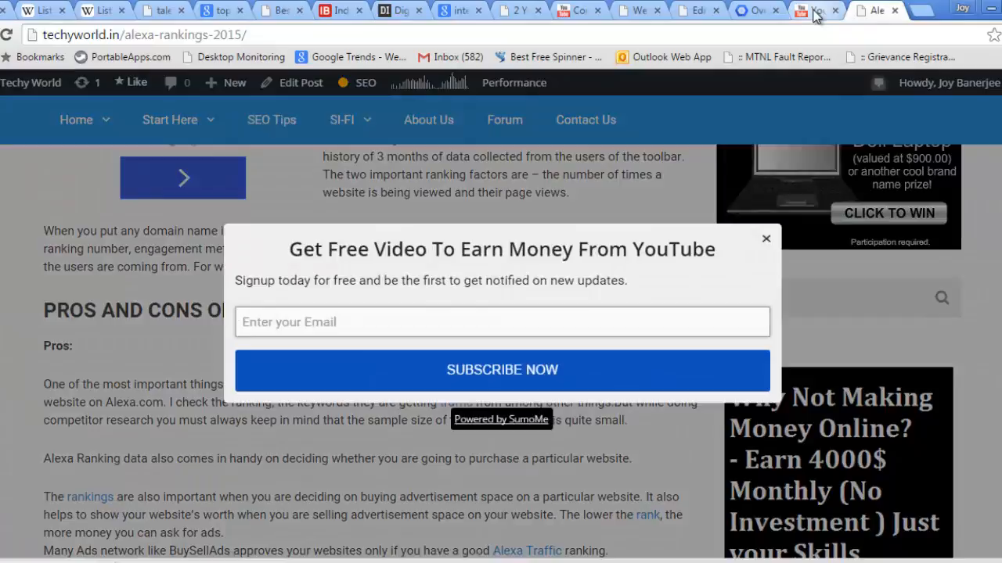
{"action": "left_click", "coordinate": [691, 11]}
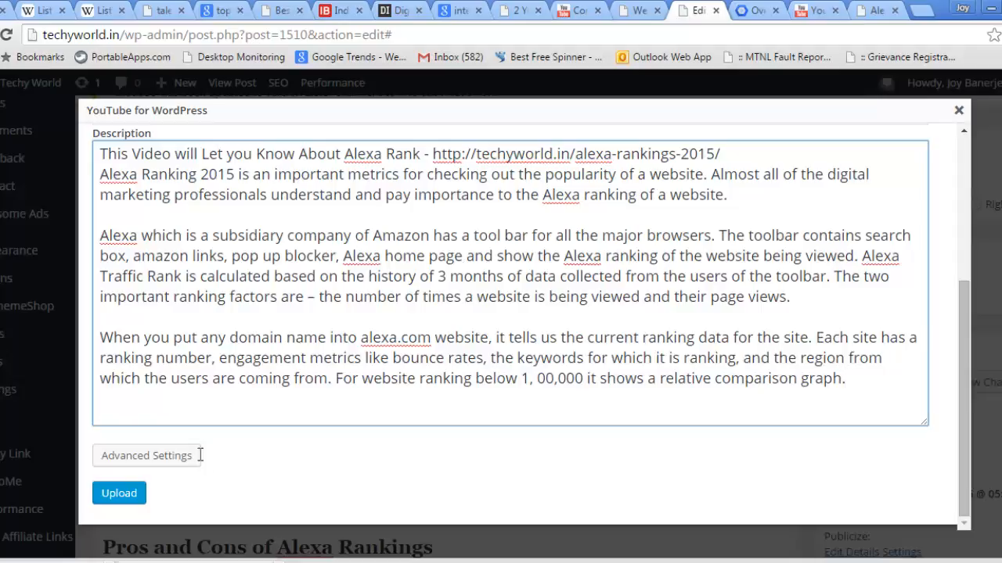
Step: Add the tags Alexa Rank, Alexa Ranking, TechyWorld and the channel-name tag
{"action": "left_click", "coordinate": [146, 455]}
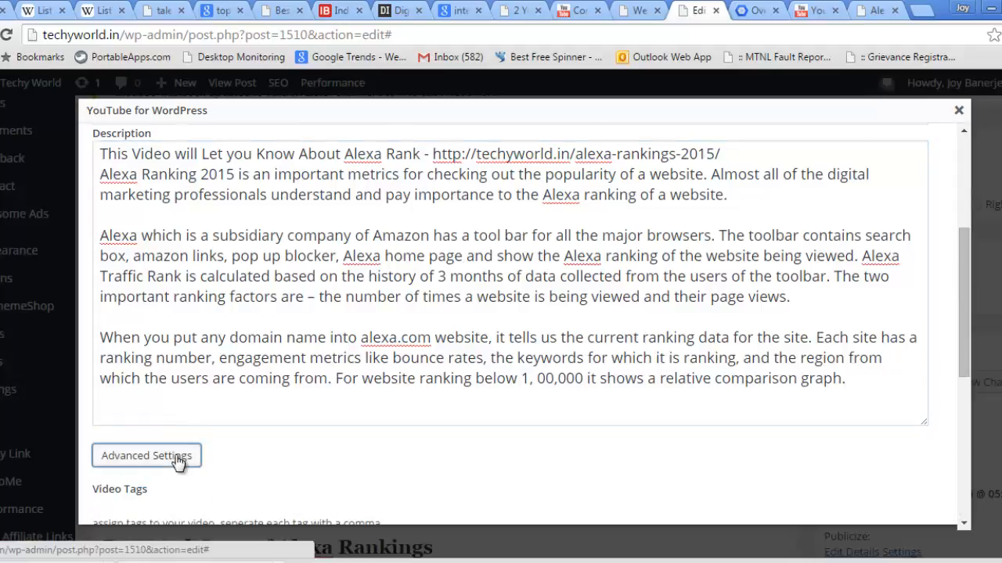
{"action": "scroll", "scroll_direction": "down", "scroll_amount": 3}
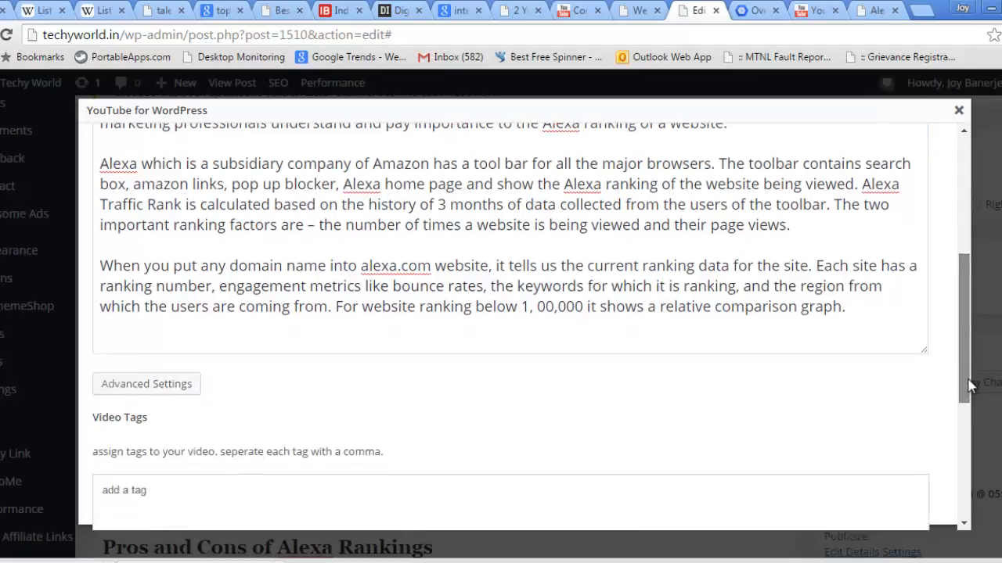
{"action": "scroll", "scroll_direction": "down", "scroll_amount": 3}
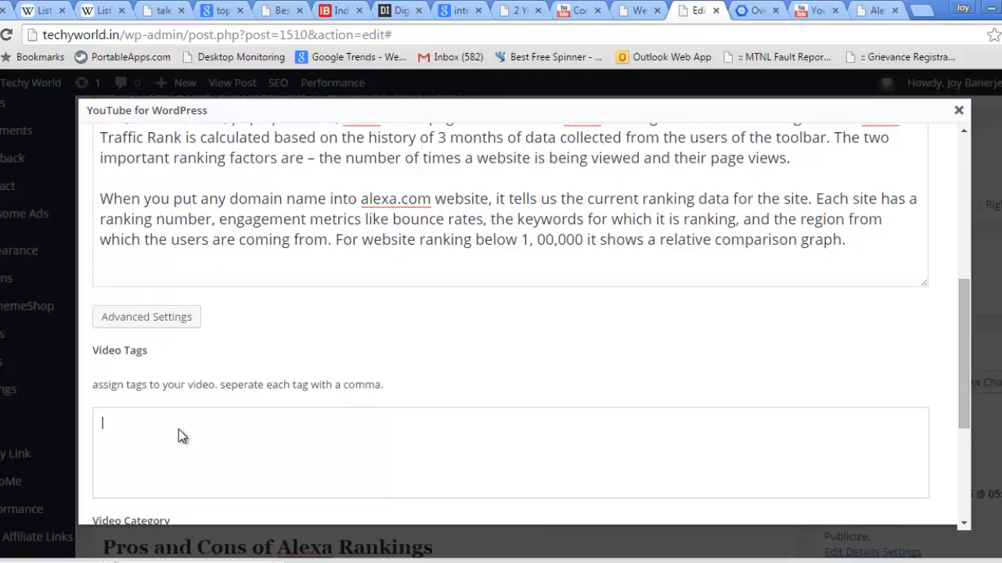
{"action": "type", "text": "Alexa Rank"}
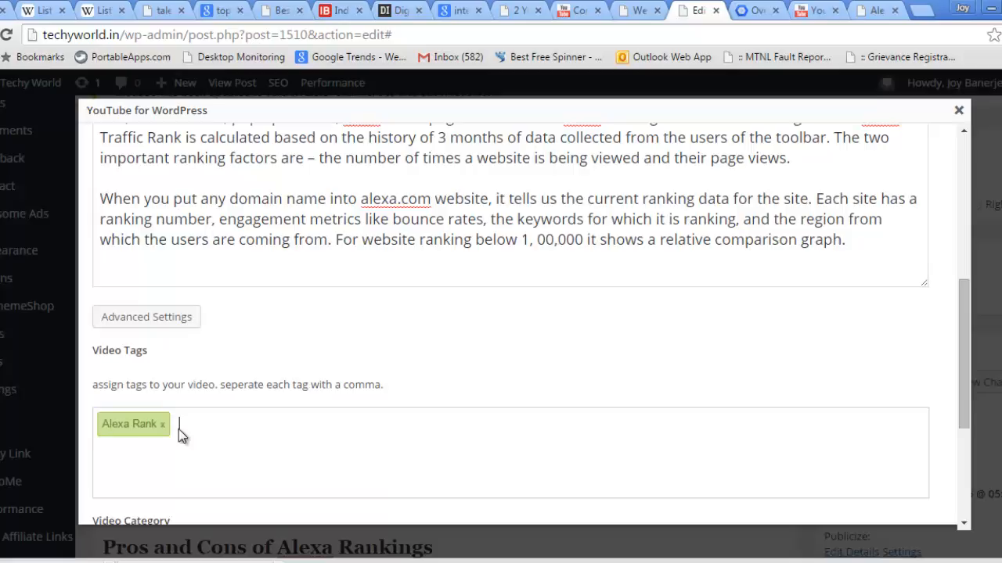
{"action": "type", "text": "Alexa"}
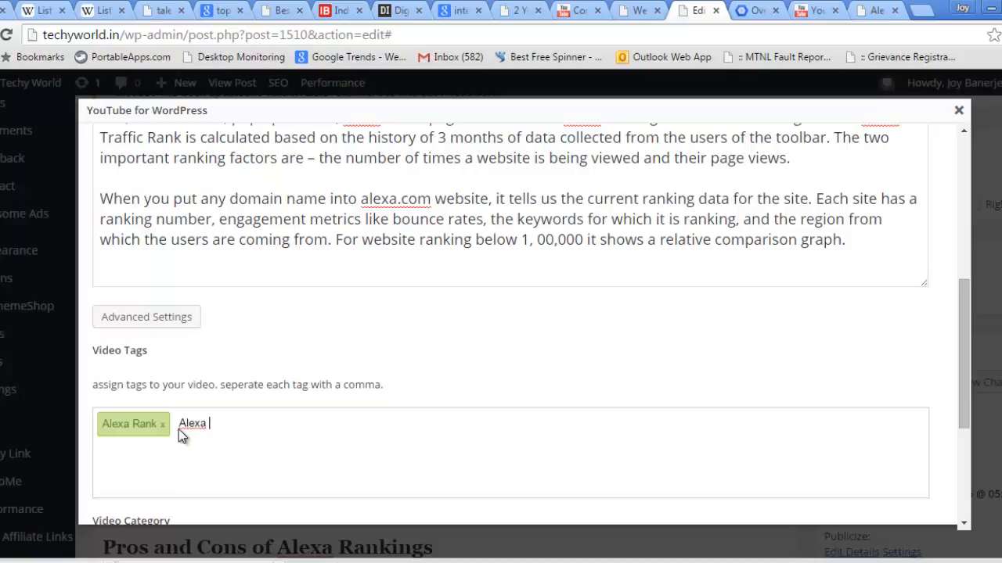
{"action": "type", "text": "Ranking"}
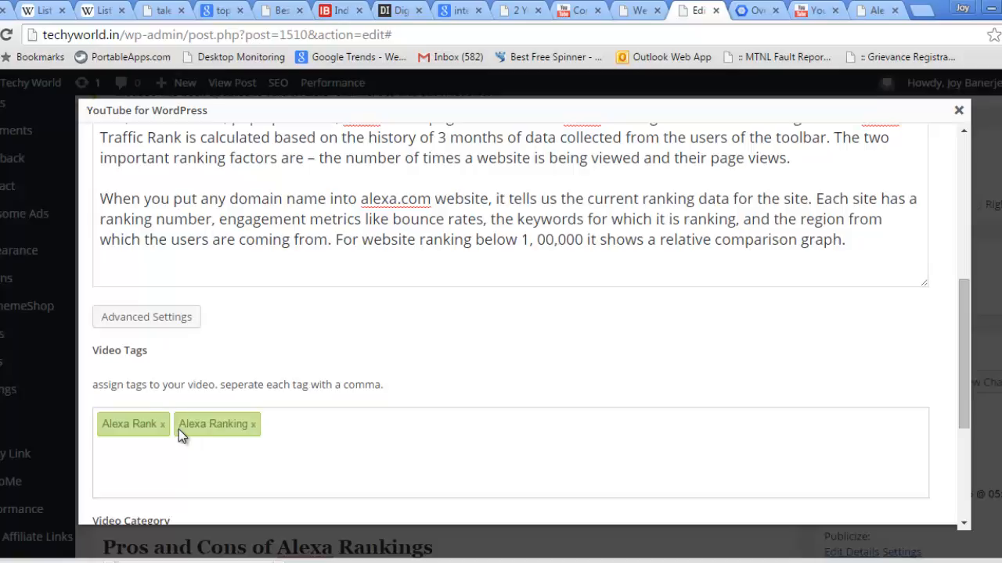
{"action": "type", "text": "TechyWorld A"}
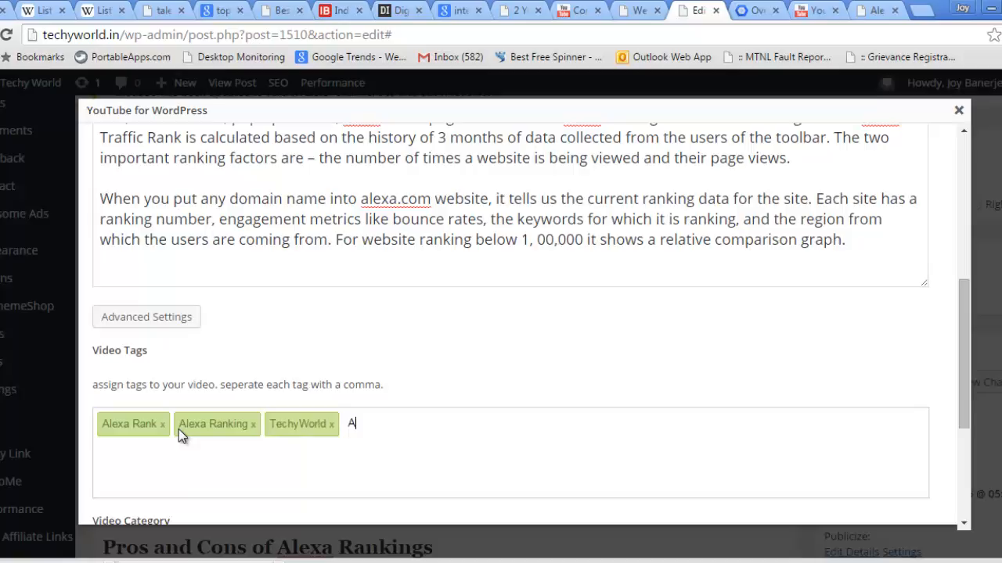
{"action": "type", "text": "skjoybanerjee"}
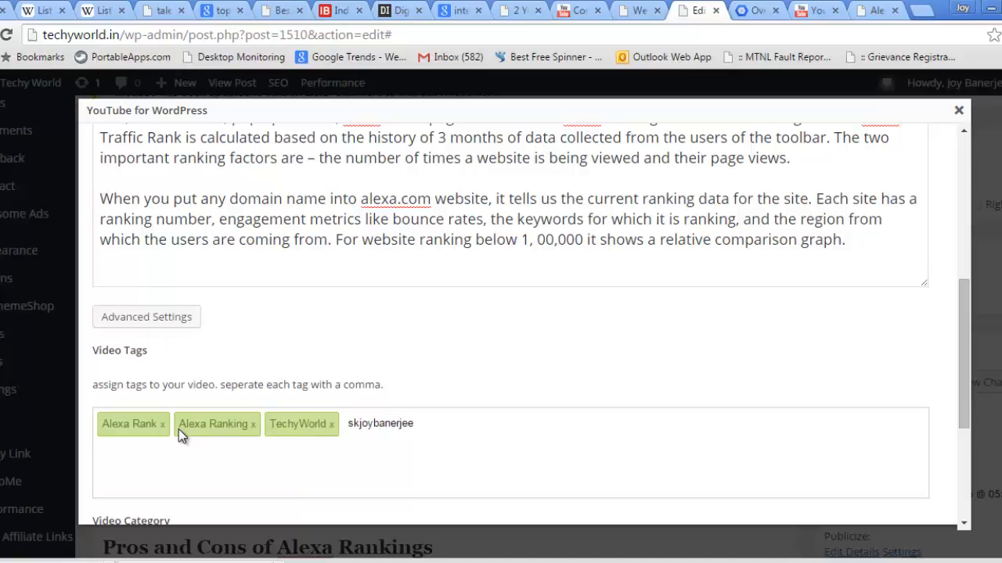
{"action": "key", "text": "Return"}
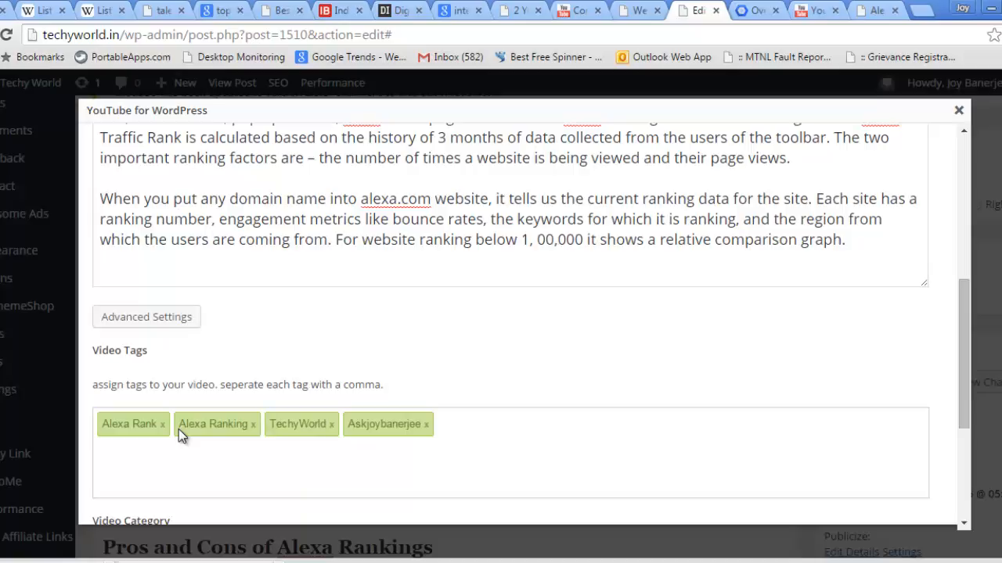
Step: Add the tags WordpressTips and YouTube Wordpress Plugin
{"action": "type", "text": "Wordpr"}
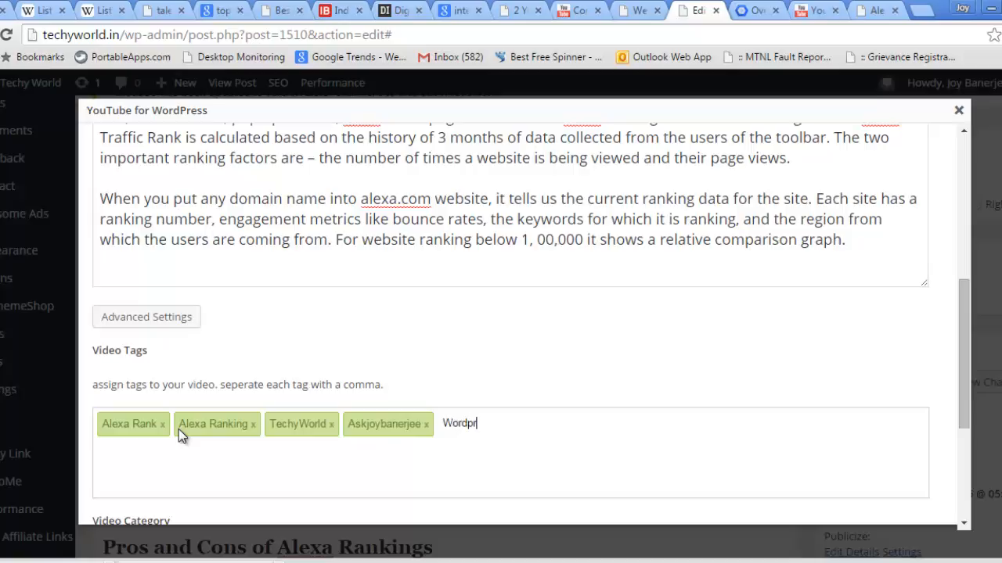
{"action": "type", "text": "essTips"}
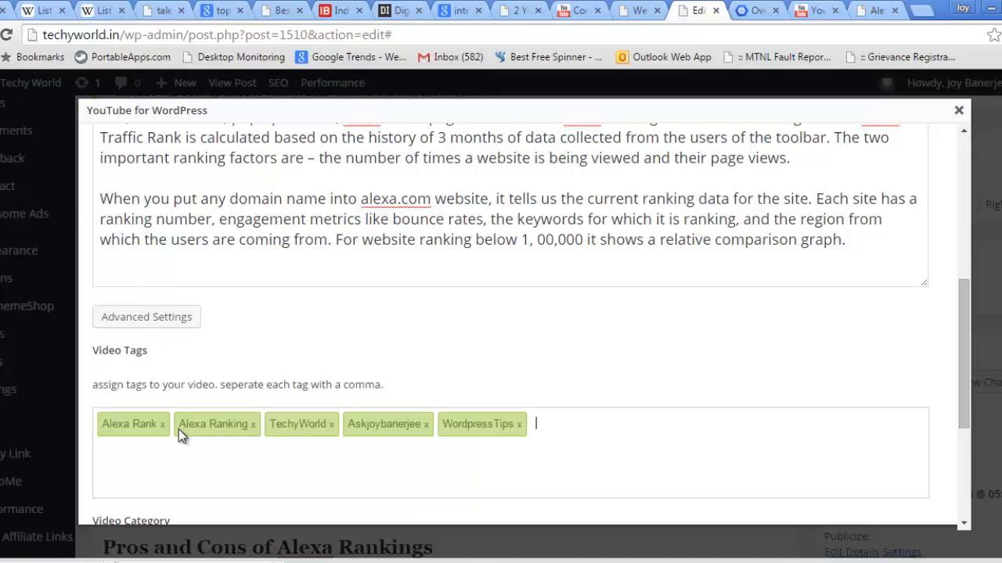
{"action": "type", "text": "YouTu"}
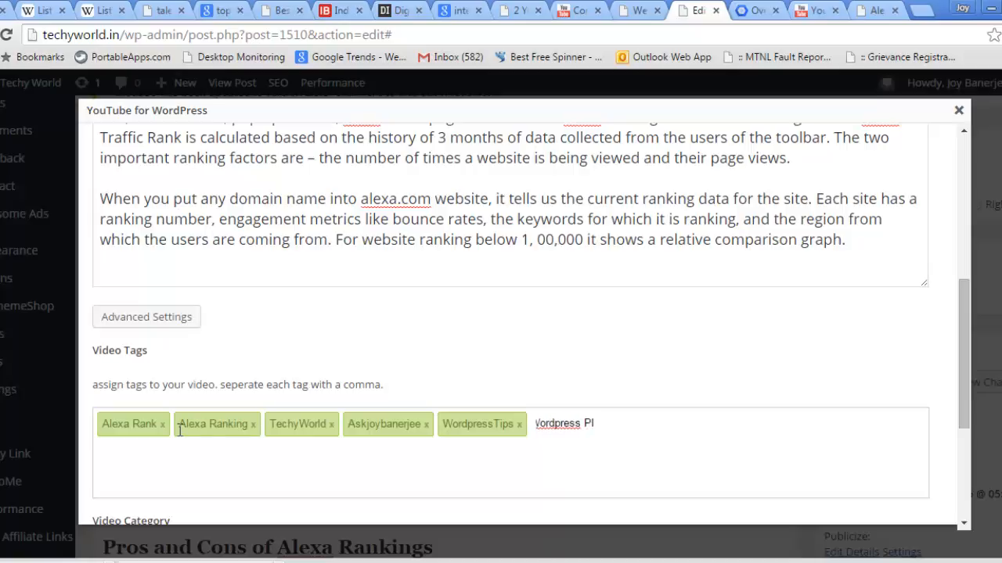
{"action": "type", "text": "YouTube Wordpress Plugin"}
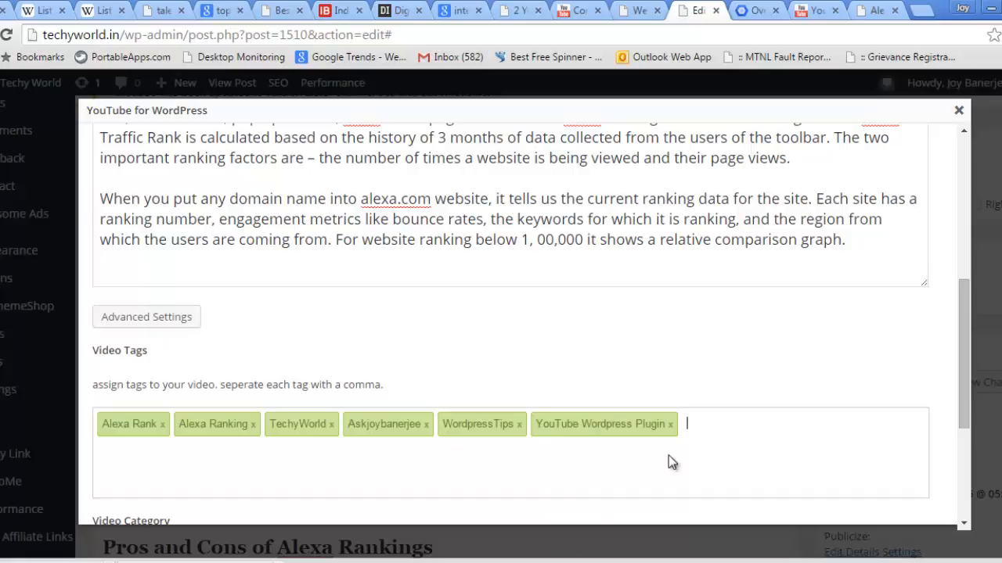
Step: Change the video category from Film & Animation to Howto & Style
{"action": "scroll", "scroll_direction": "down", "scroll_amount": 3}
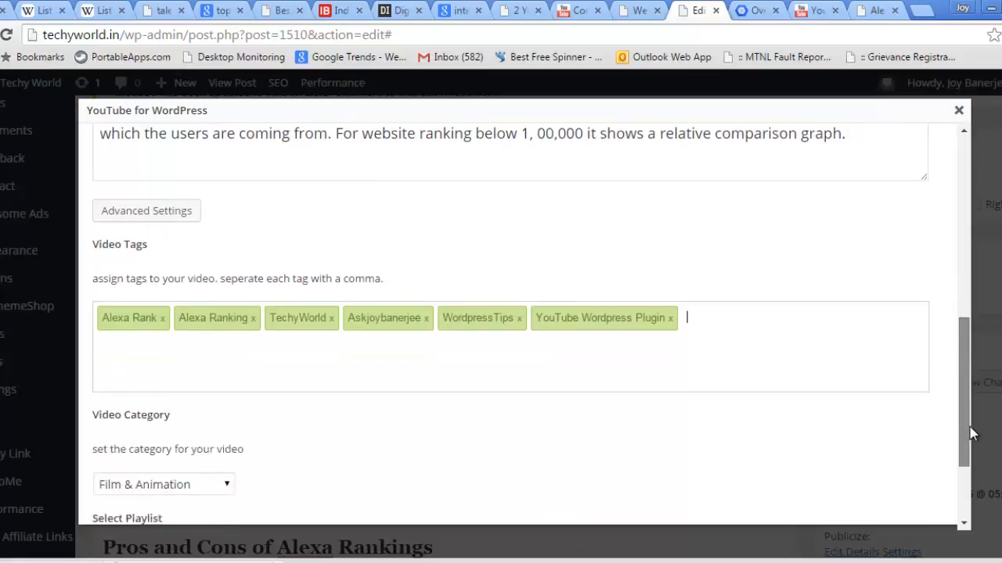
{"action": "scroll", "scroll_direction": "down", "scroll_amount": 3}
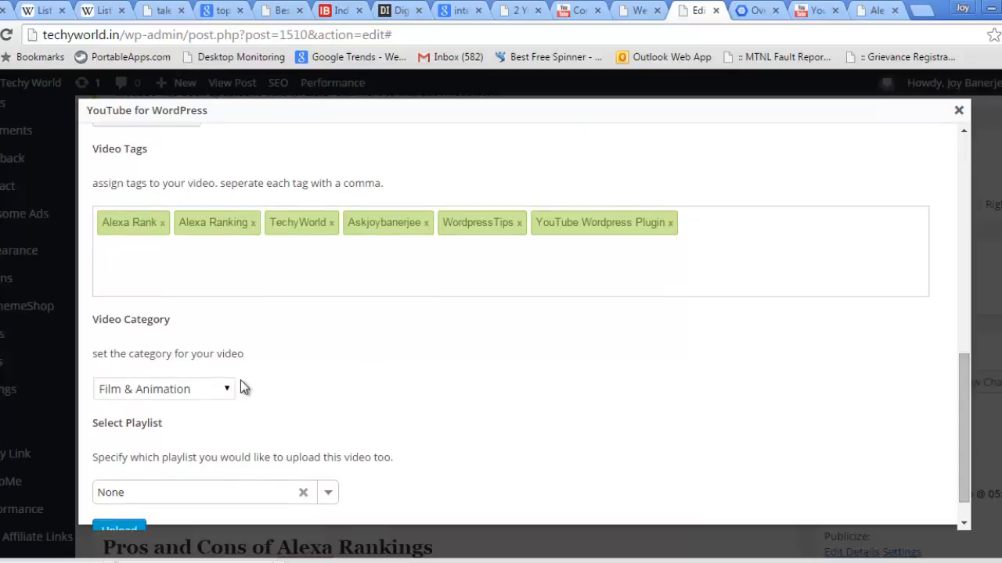
{"action": "left_click", "coordinate": [162, 389]}
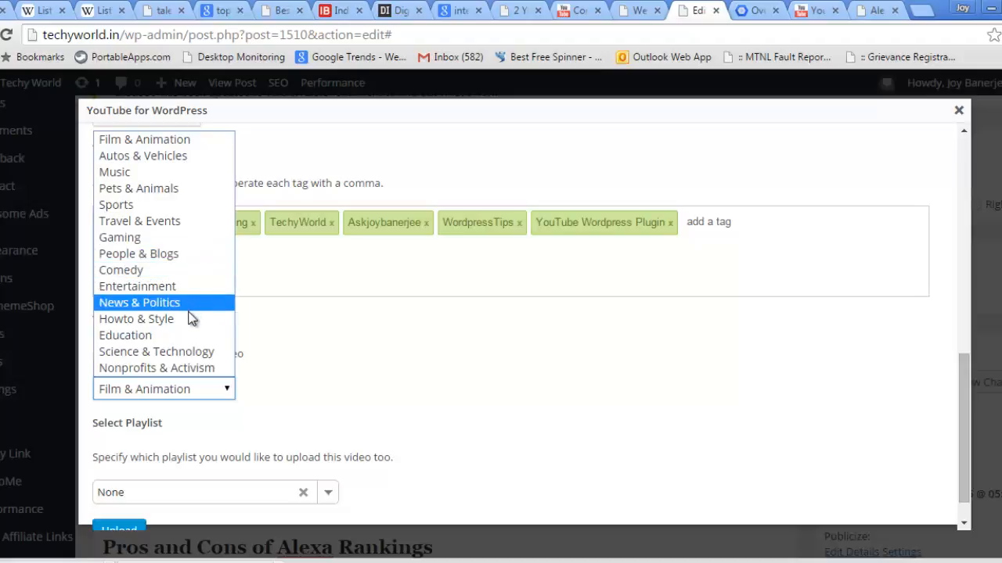
{"action": "left_click", "coordinate": [137, 318]}
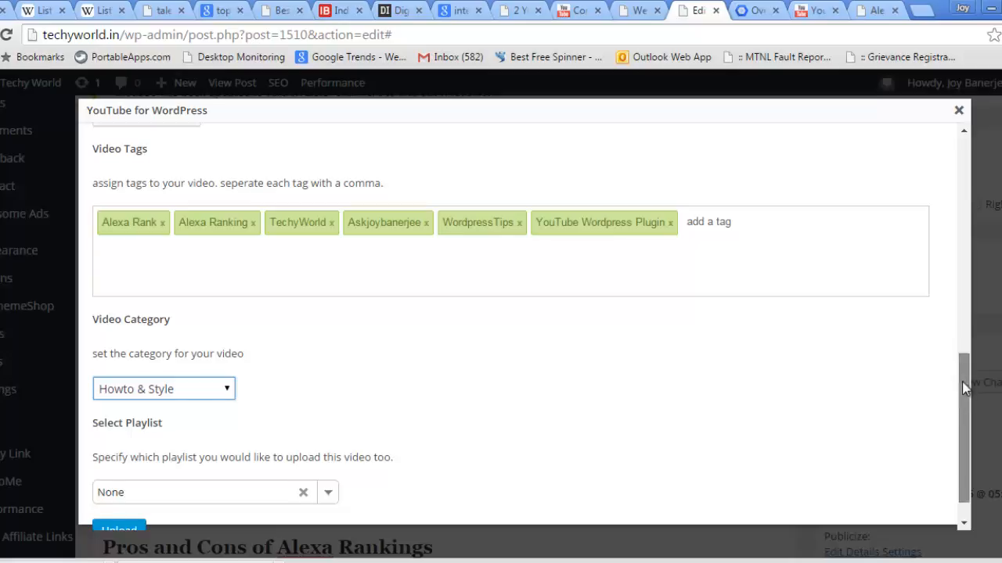
{"action": "scroll", "scroll_direction": "down", "scroll_amount": 3}
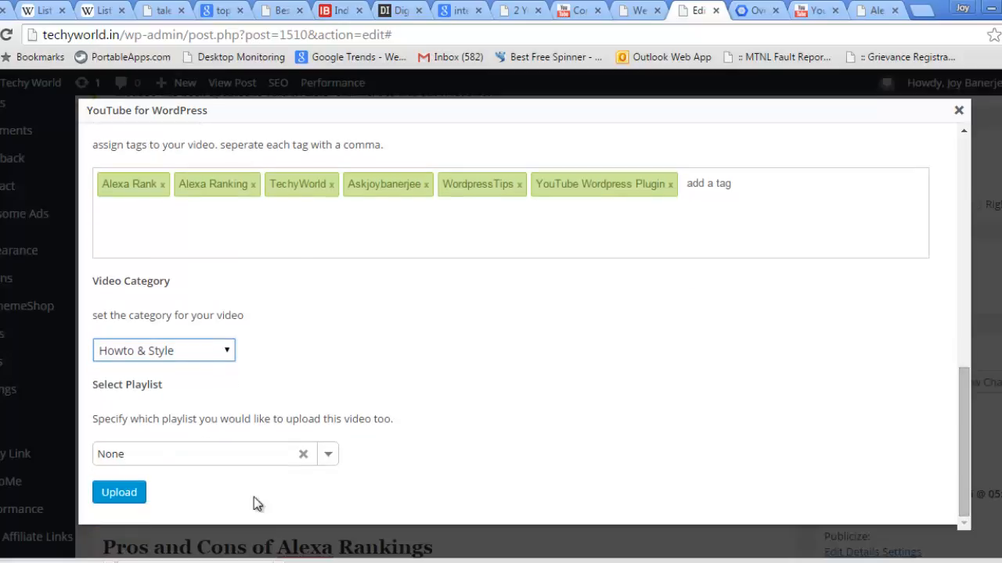
Step: Upload the video and wait for the Content Successfully Uploaded message
{"action": "left_click", "coordinate": [119, 492]}
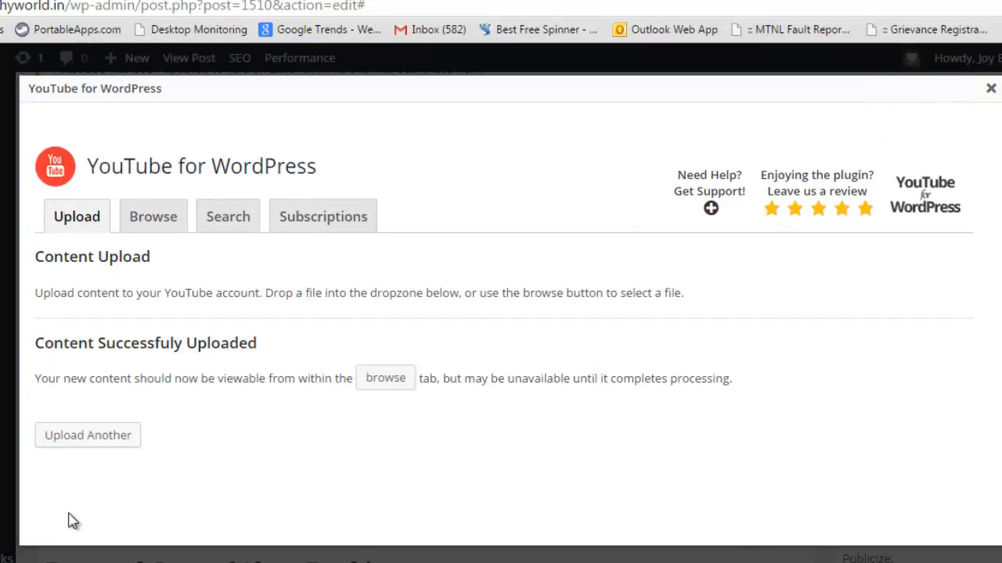
{"action": "mouse_move", "coordinate": [159, 258]}
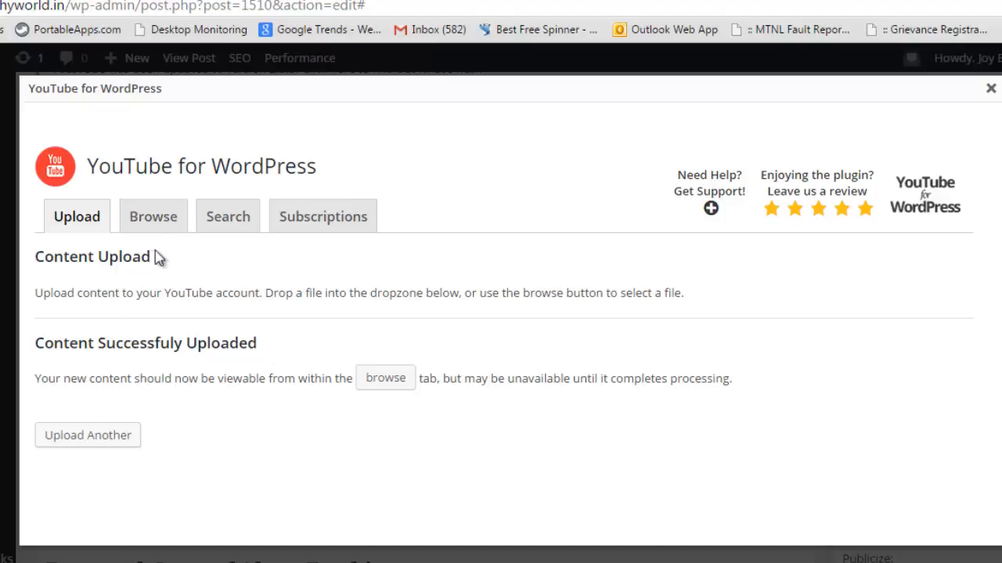
Step: List the channel's uploads, with 'What is Alexa Rank? - 2015' shown first
{"action": "left_click", "coordinate": [152, 216]}
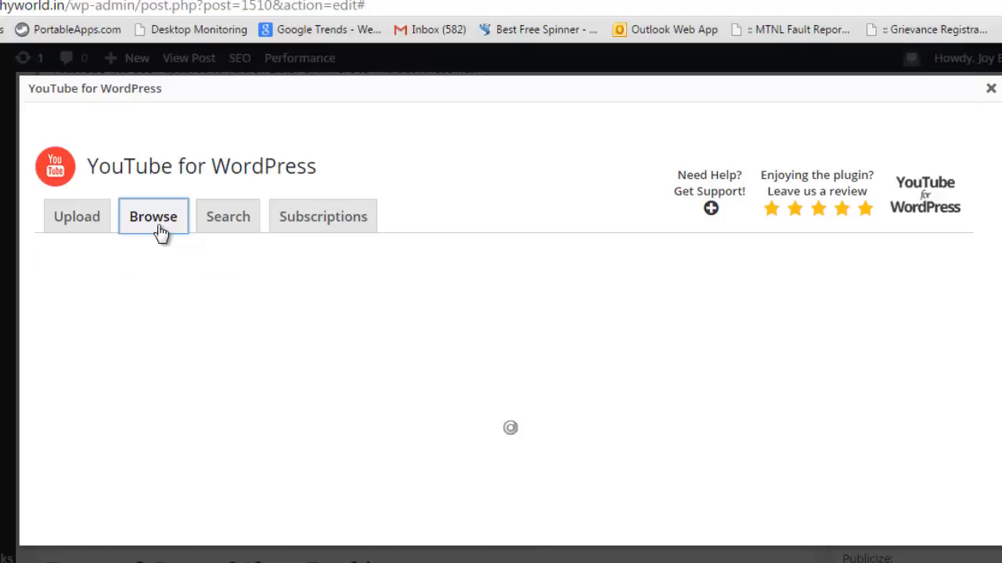
{"action": "left_click", "coordinate": [153, 216]}
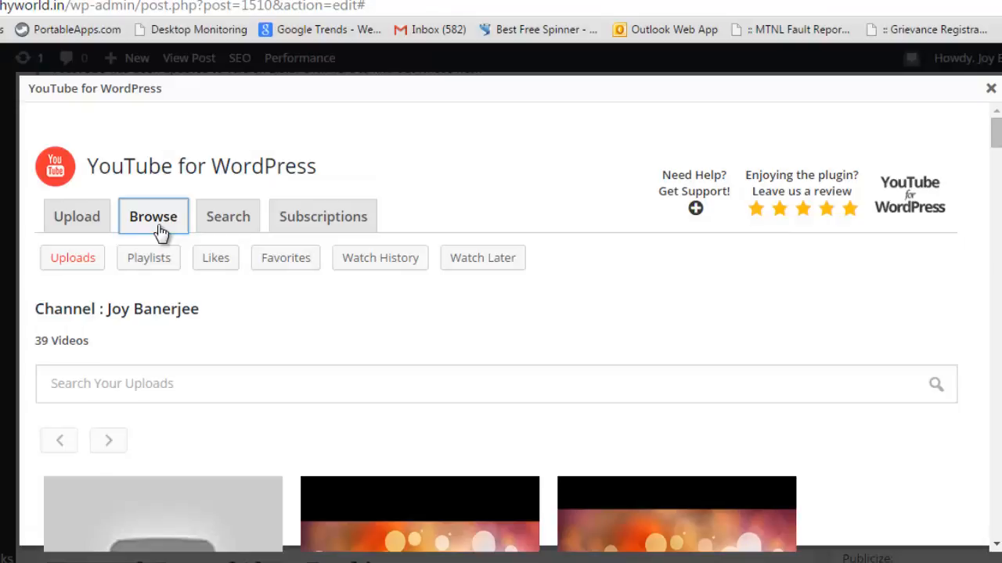
{"action": "mouse_move", "coordinate": [995, 137]}
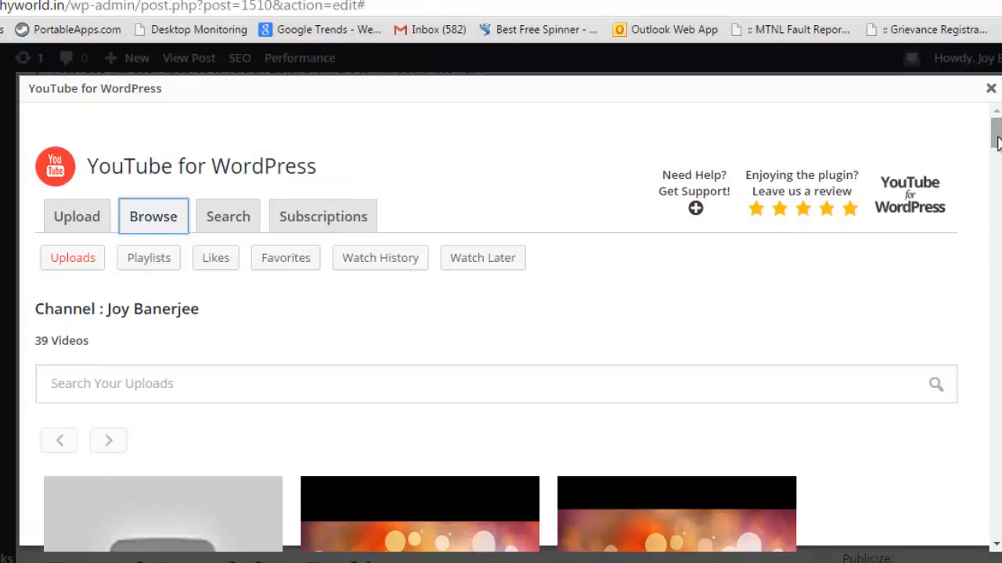
{"action": "scroll", "scroll_direction": "down", "scroll_amount": 3}
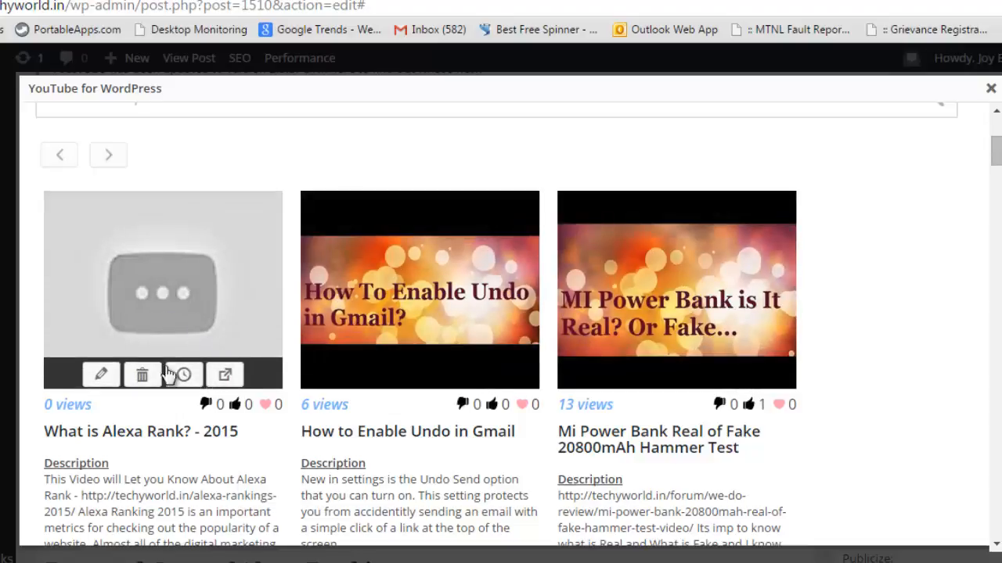
{"action": "mouse_move", "coordinate": [194, 346]}
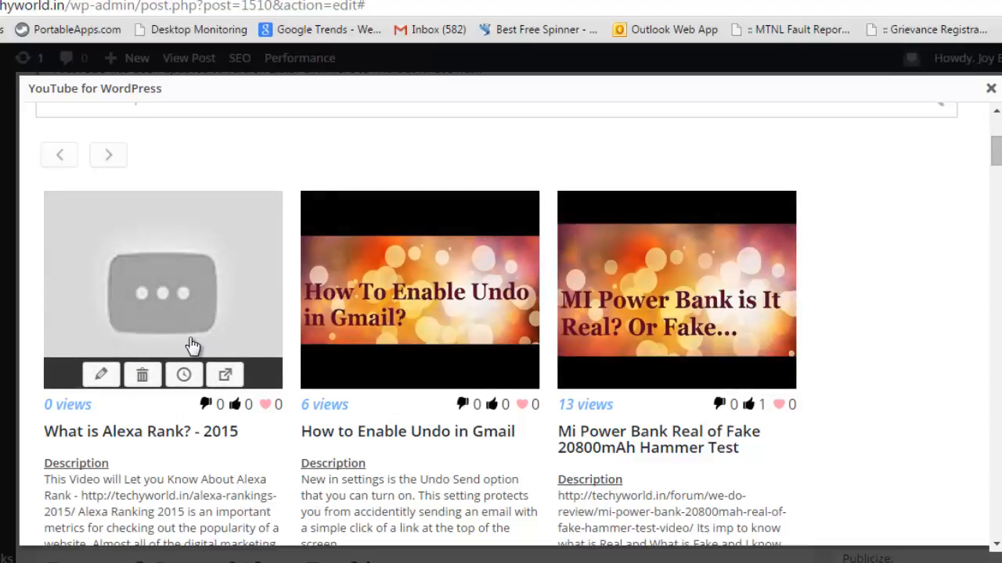
{"action": "mouse_move", "coordinate": [225, 375]}
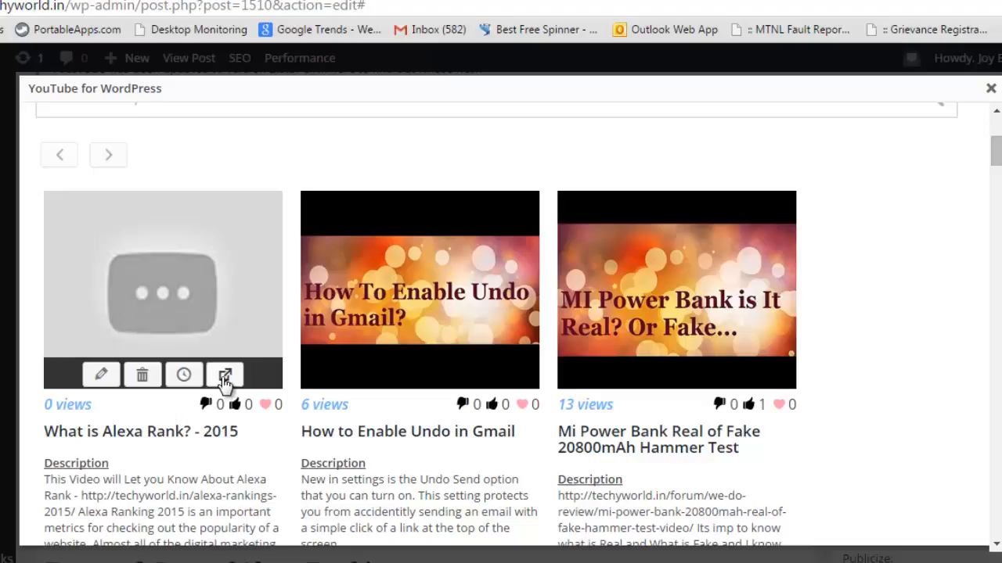
{"action": "mouse_move", "coordinate": [224, 374]}
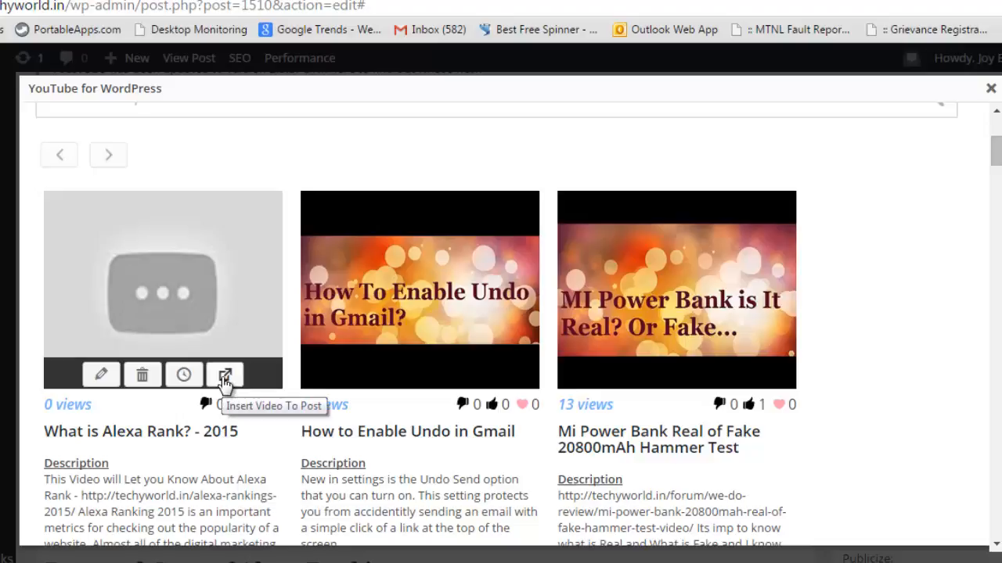
Step: Insert the Alexa Rank video after the second paragraph and update the post
{"action": "left_click", "coordinate": [225, 374]}
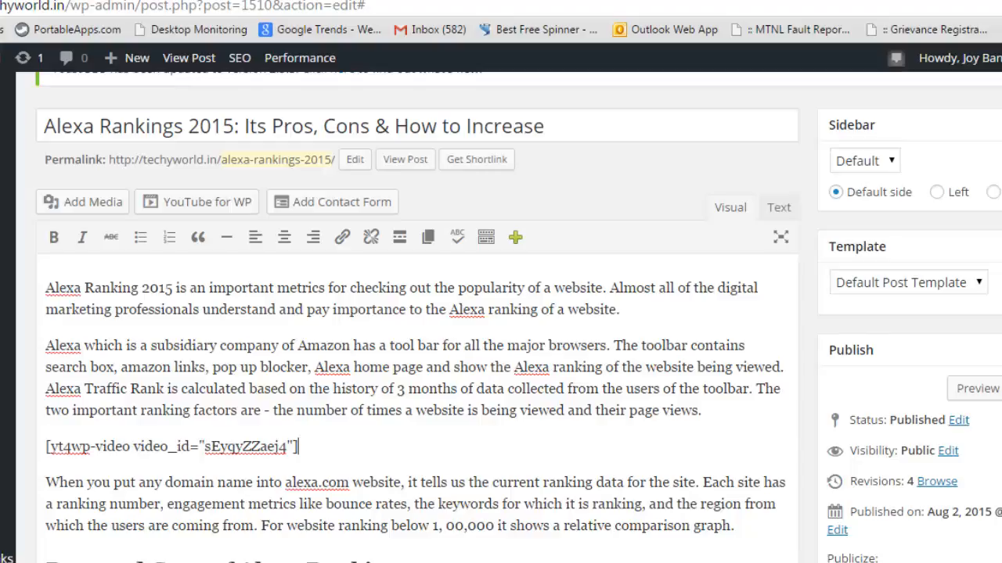
{"action": "scroll", "scroll_direction": "down", "scroll_amount": 3}
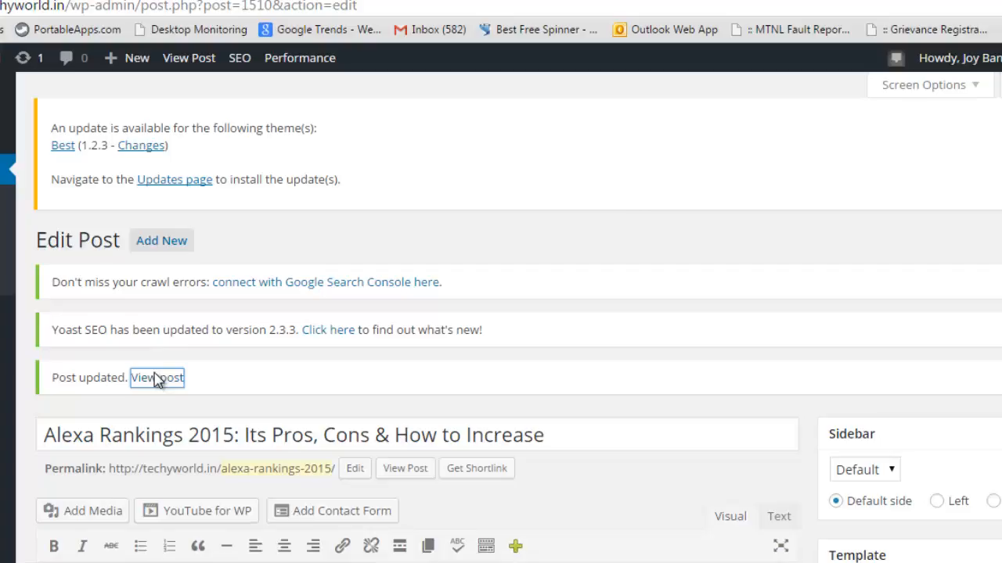
Step: View the updated post live and scroll down to the embedded video player
{"action": "left_click", "coordinate": [157, 378]}
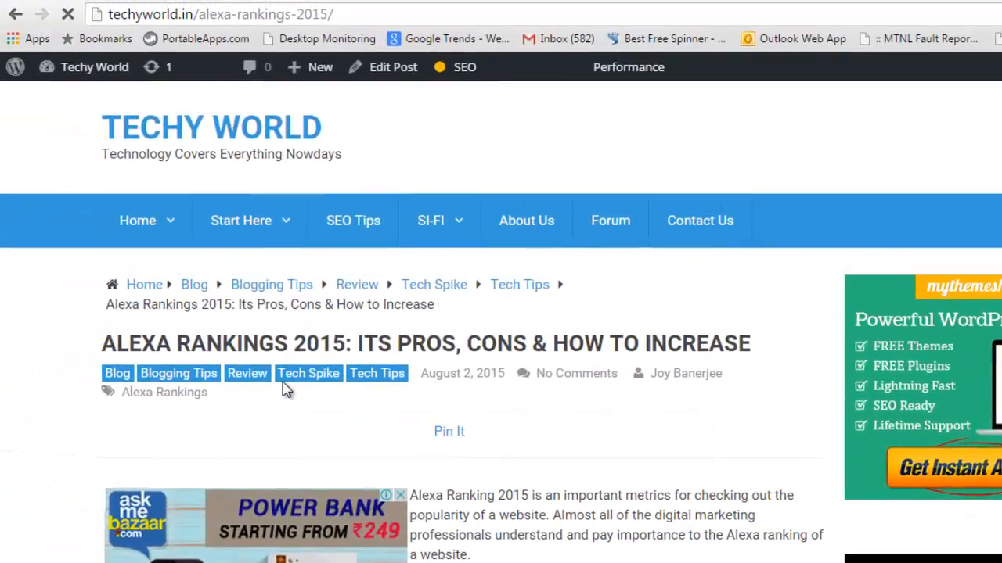
{"action": "scroll", "scroll_direction": "down", "scroll_amount": 3}
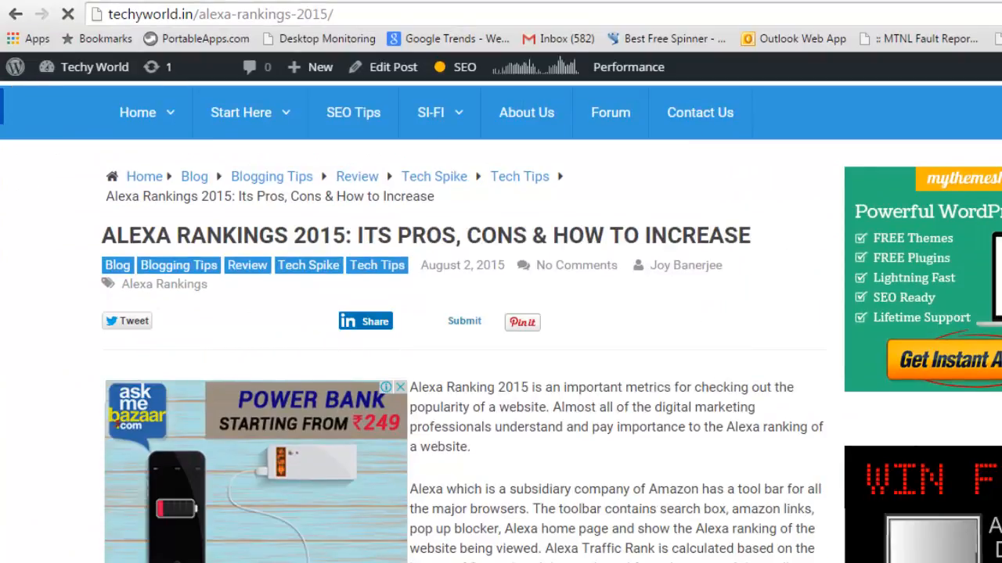
{"action": "scroll", "scroll_direction": "down", "scroll_amount": 3}
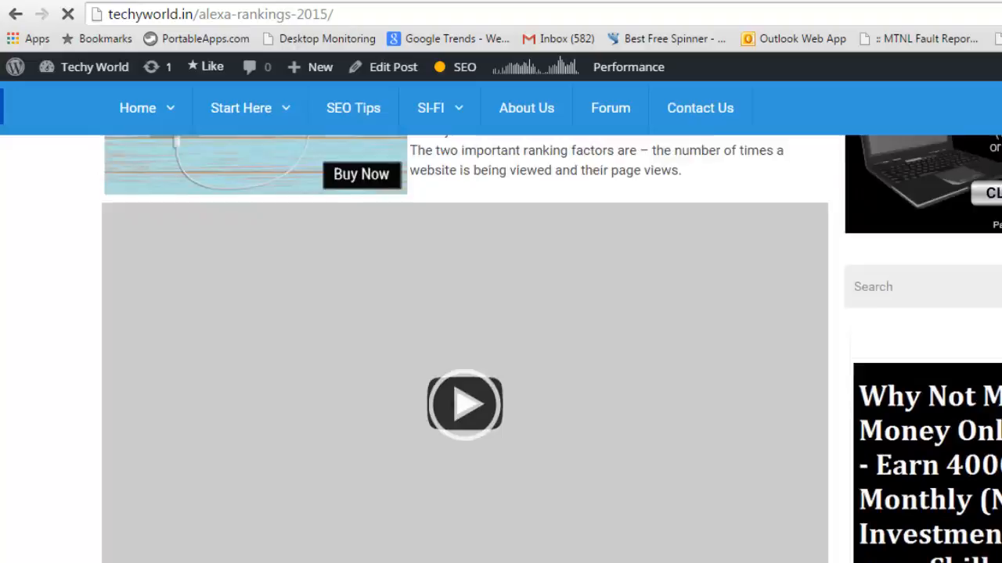
{"action": "scroll", "scroll_direction": "down", "scroll_amount": 3}
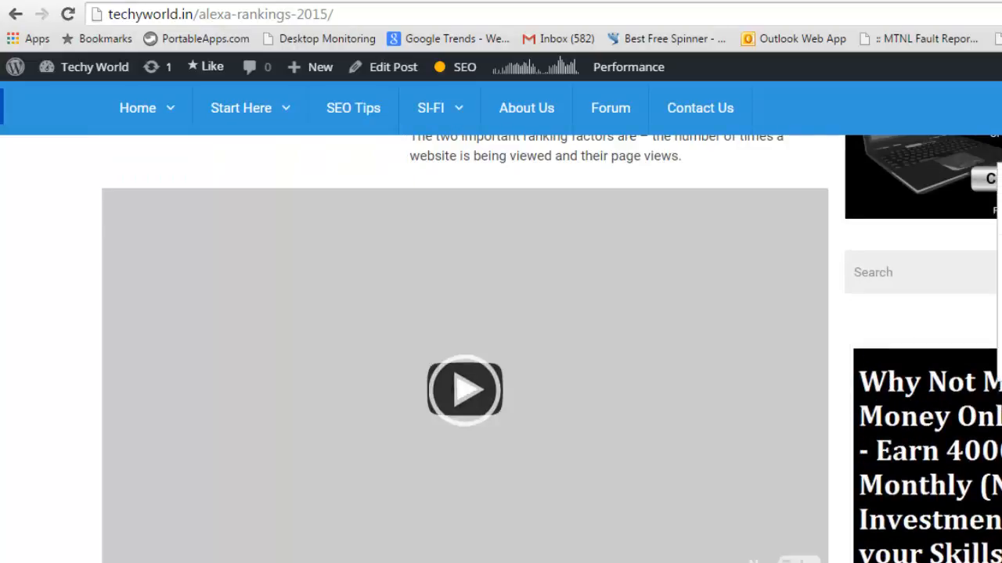
{"action": "scroll", "scroll_direction": "down", "scroll_amount": 3}
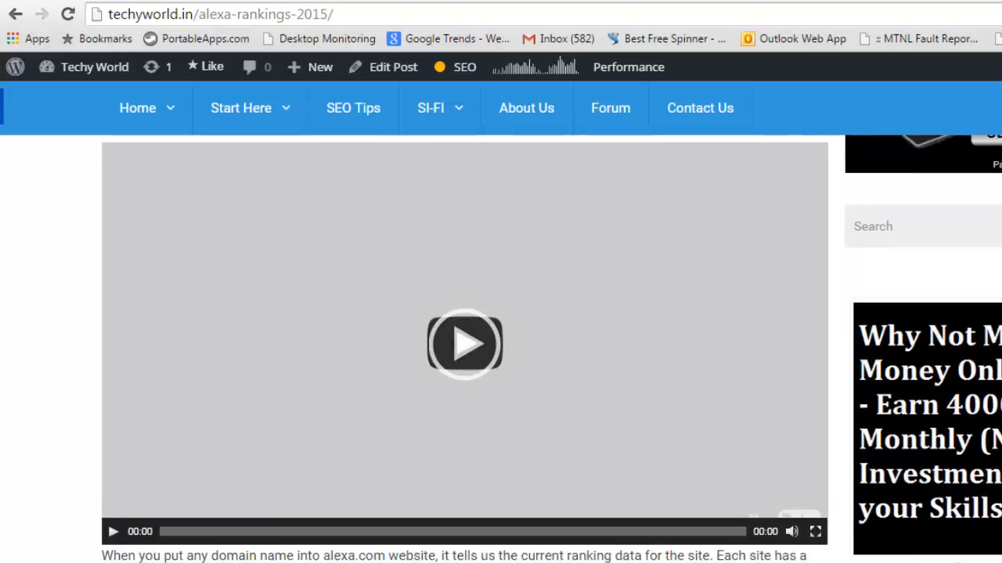
{"action": "scroll", "scroll_direction": "down", "scroll_amount": 3}
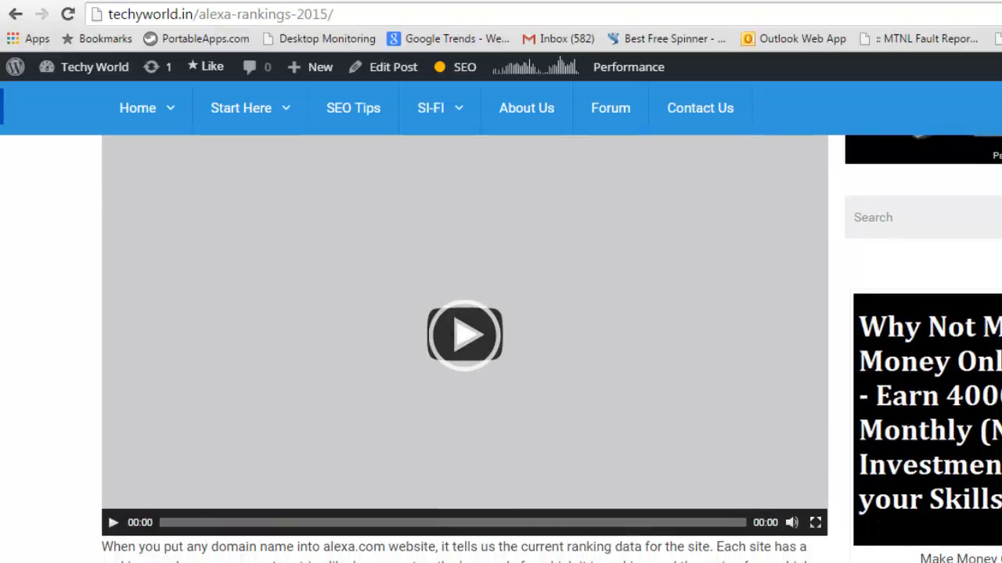